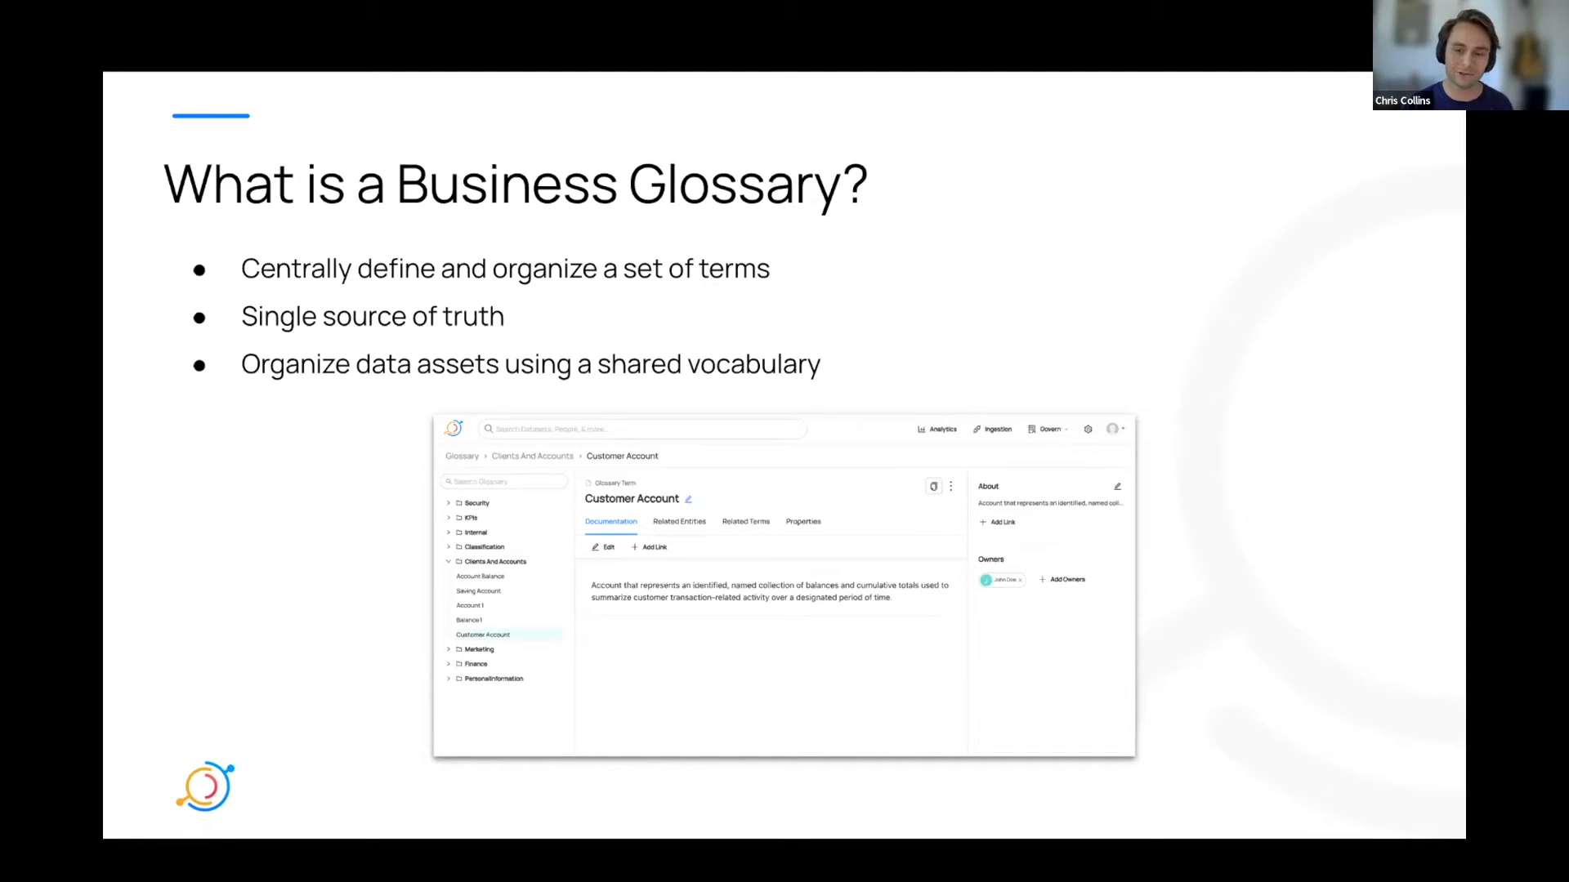
Step: Advance to the 'Creating your Glossary' slide
key("Right")
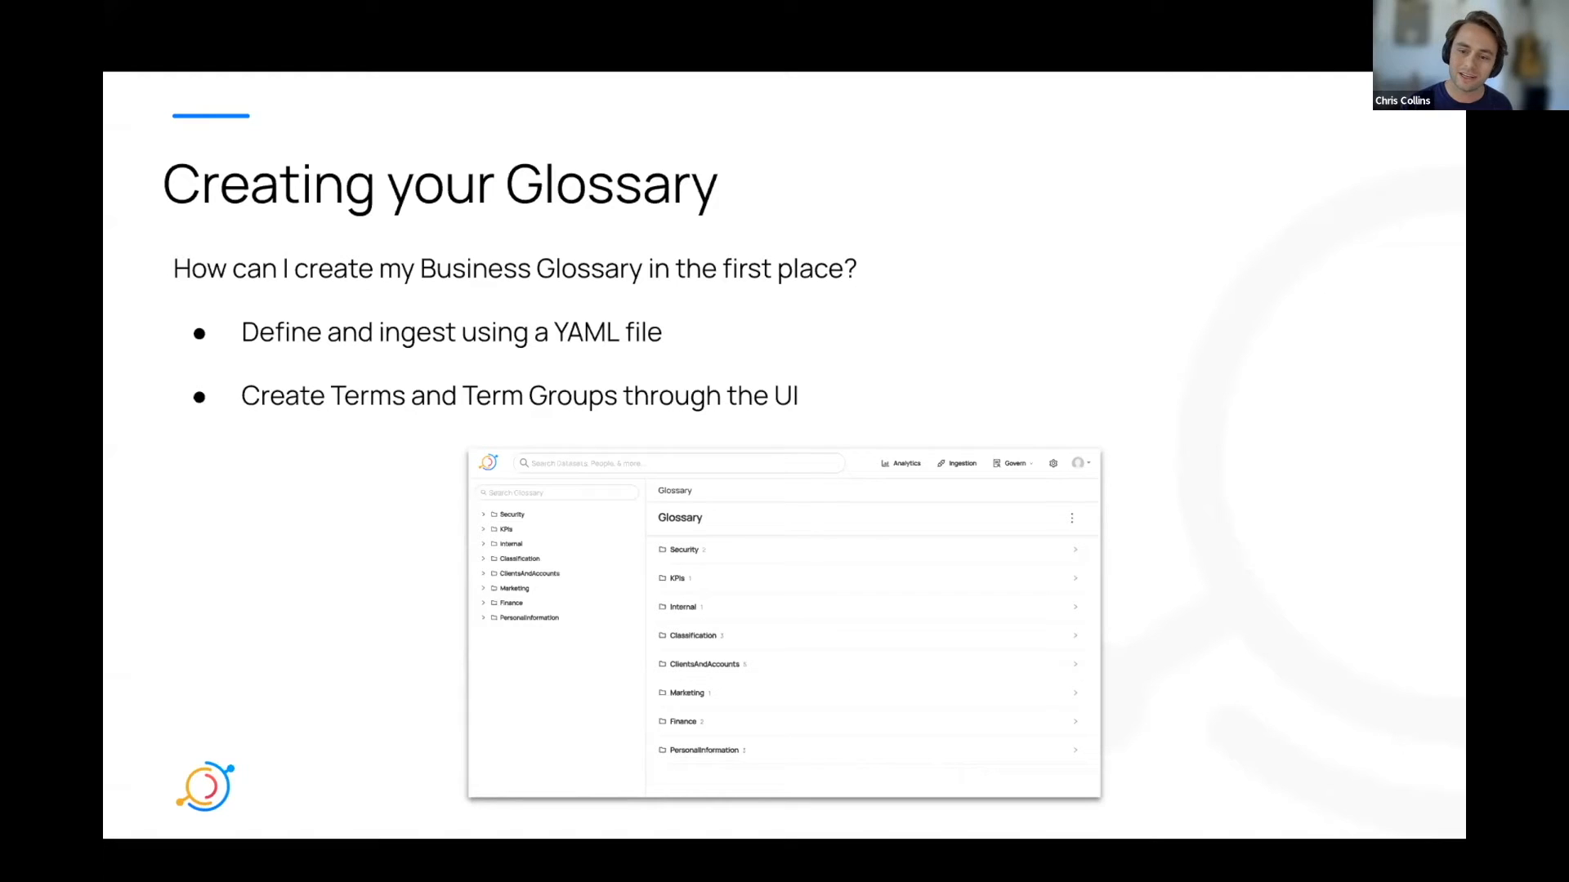
mouse_move(1272, 494)
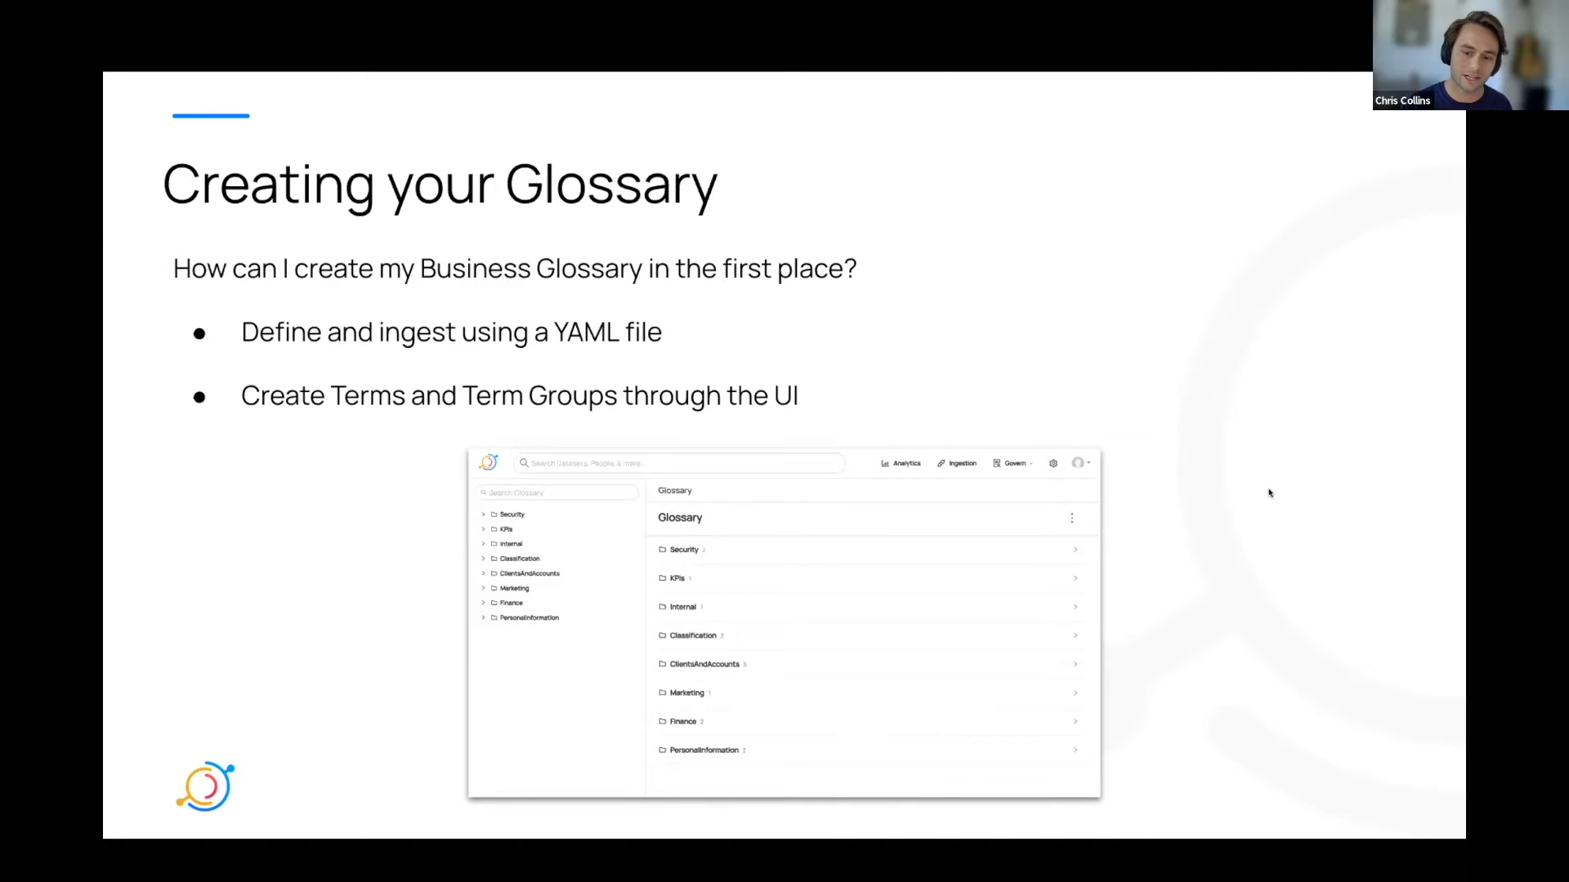
Step: Advance to the 'Adding Terms to Entities' slide
key("Right")
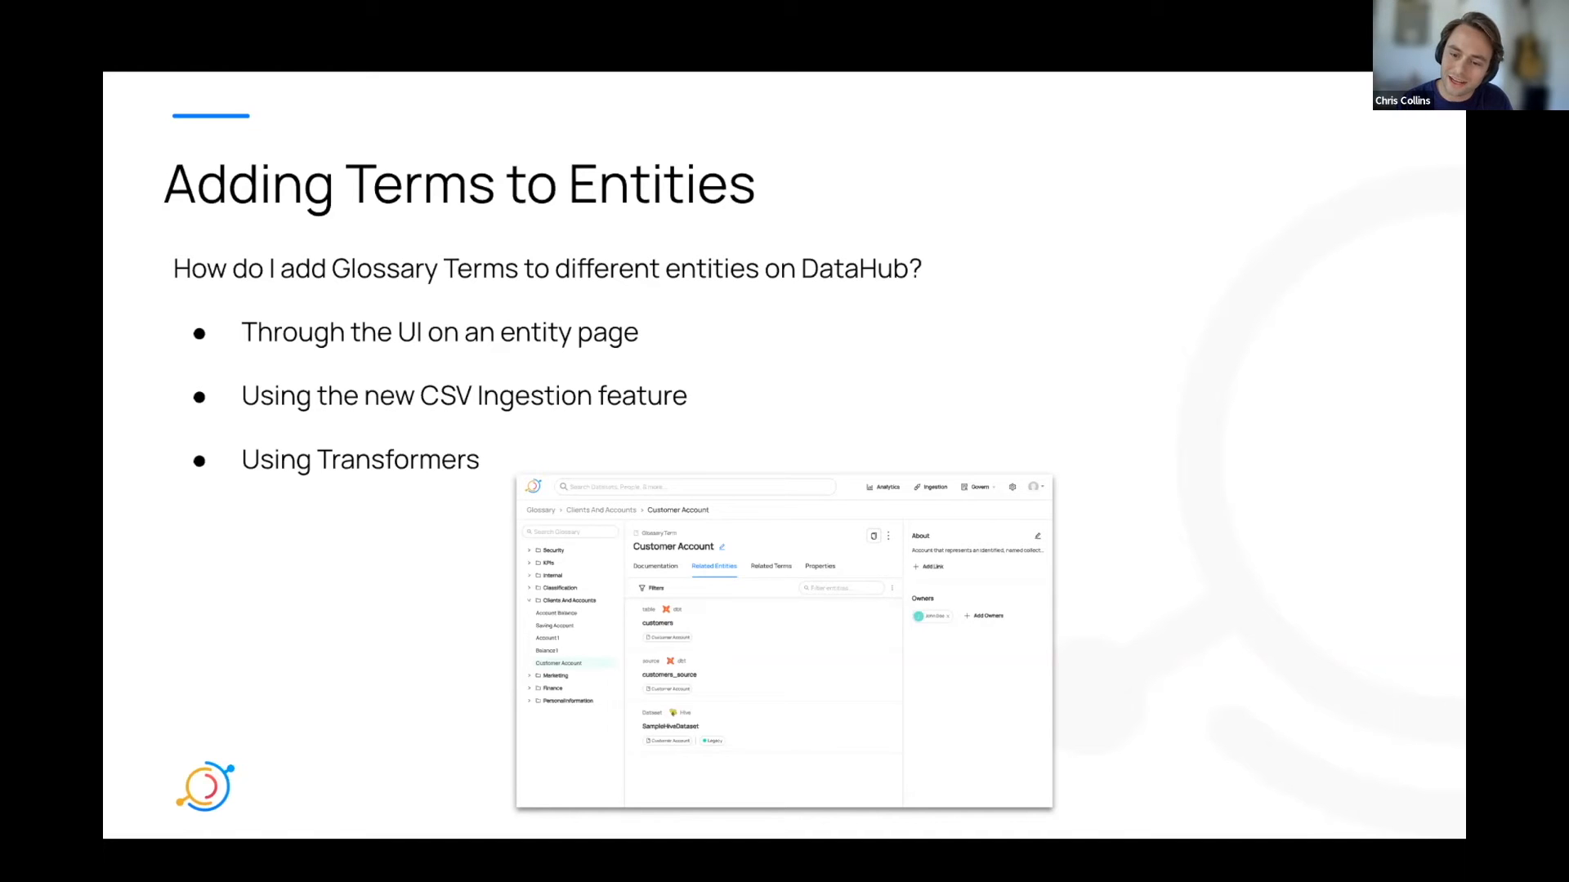
mouse_move(1068, 528)
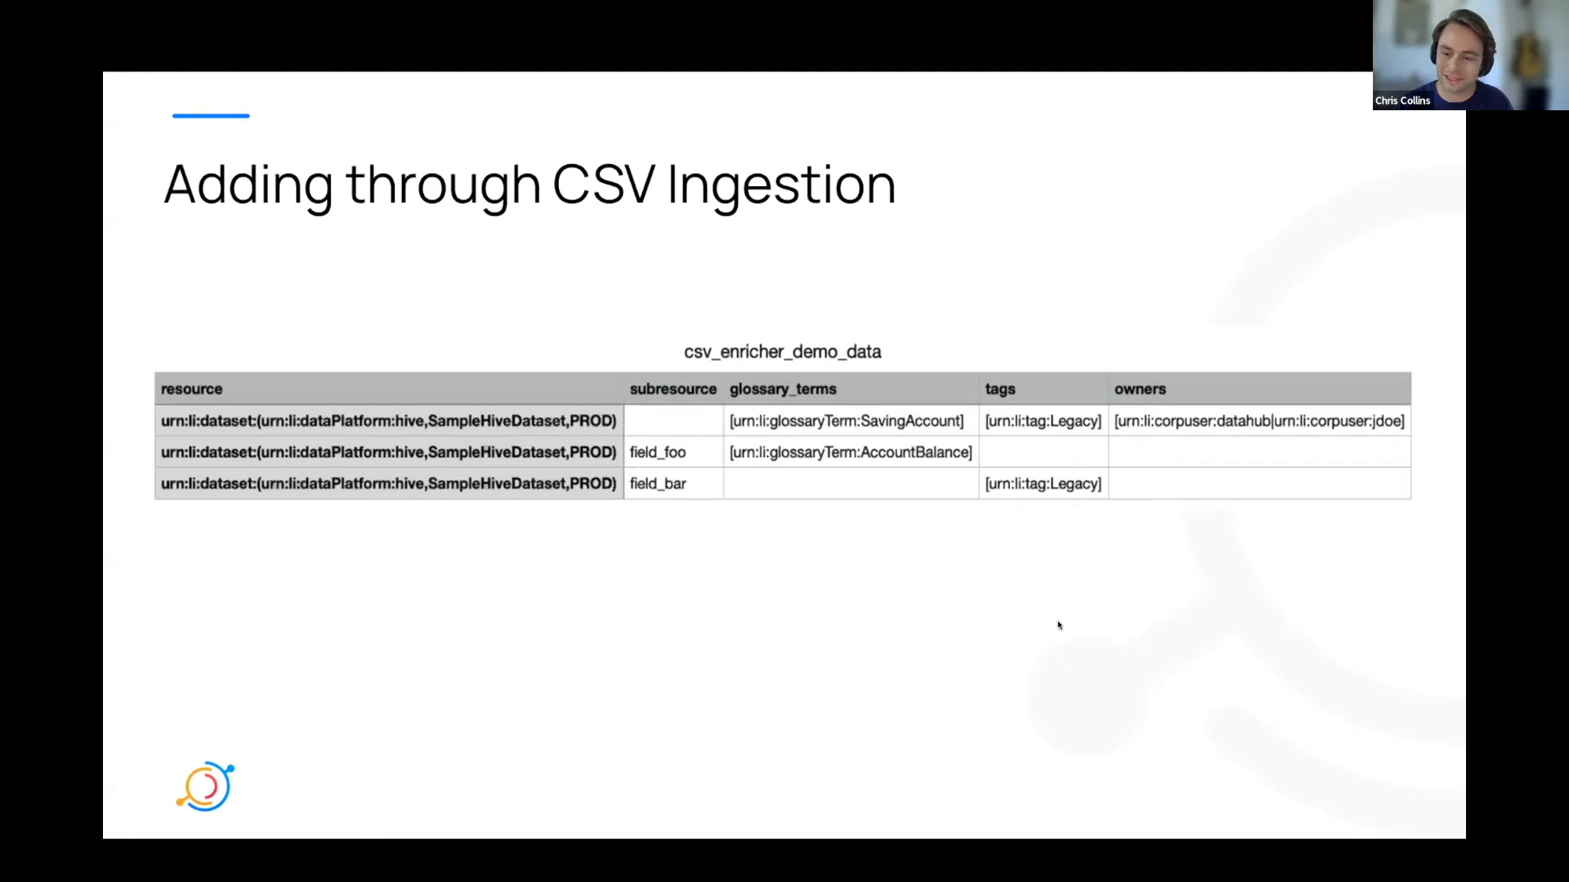
key("Right")
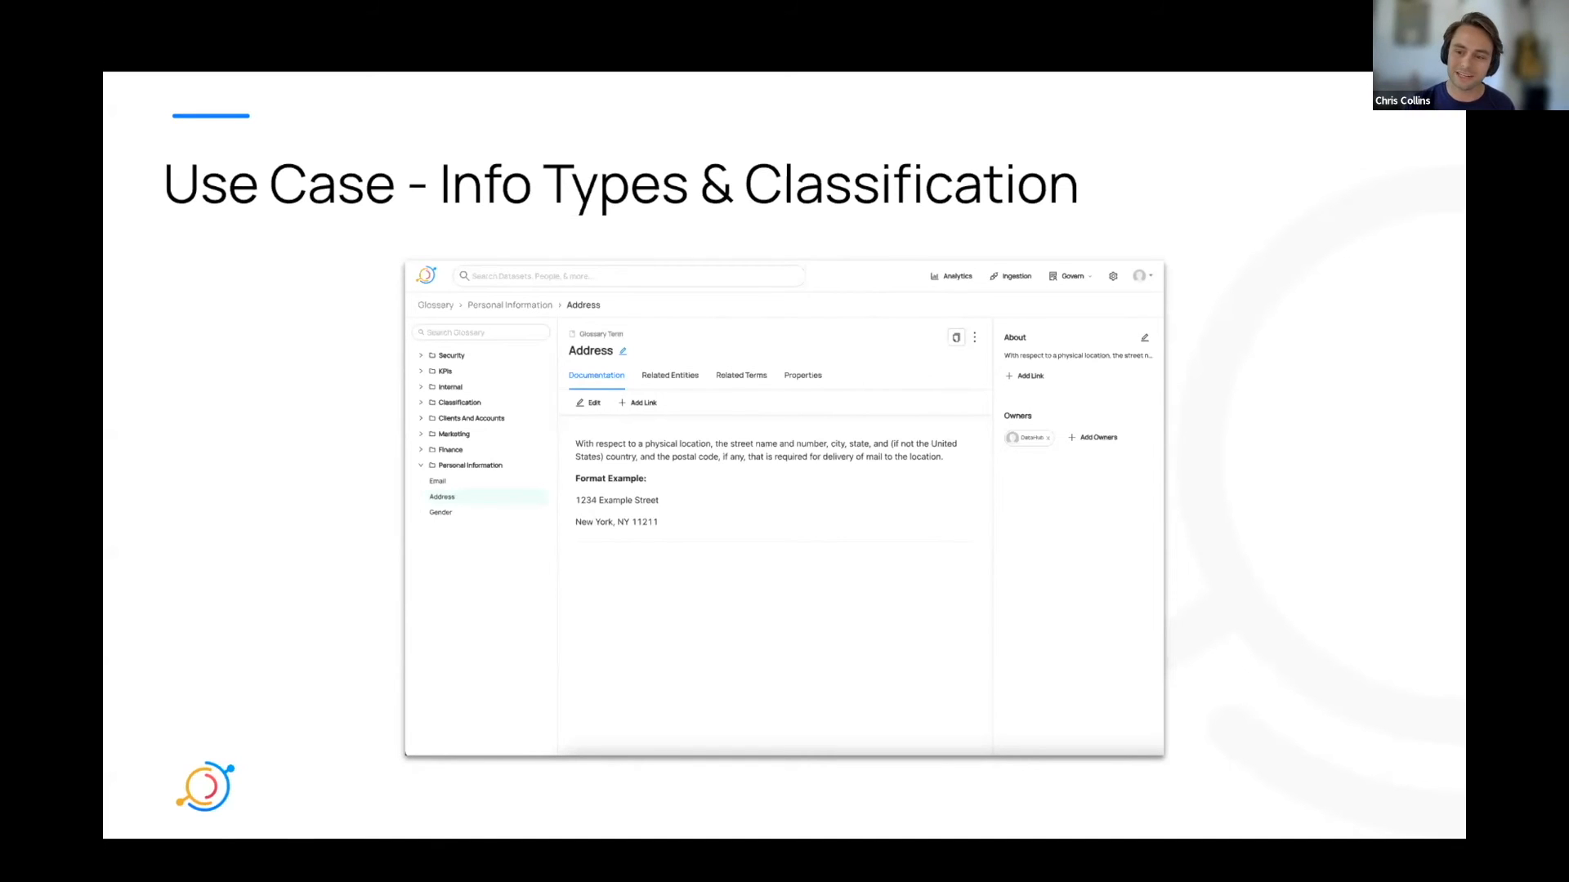
mouse_move(1232, 504)
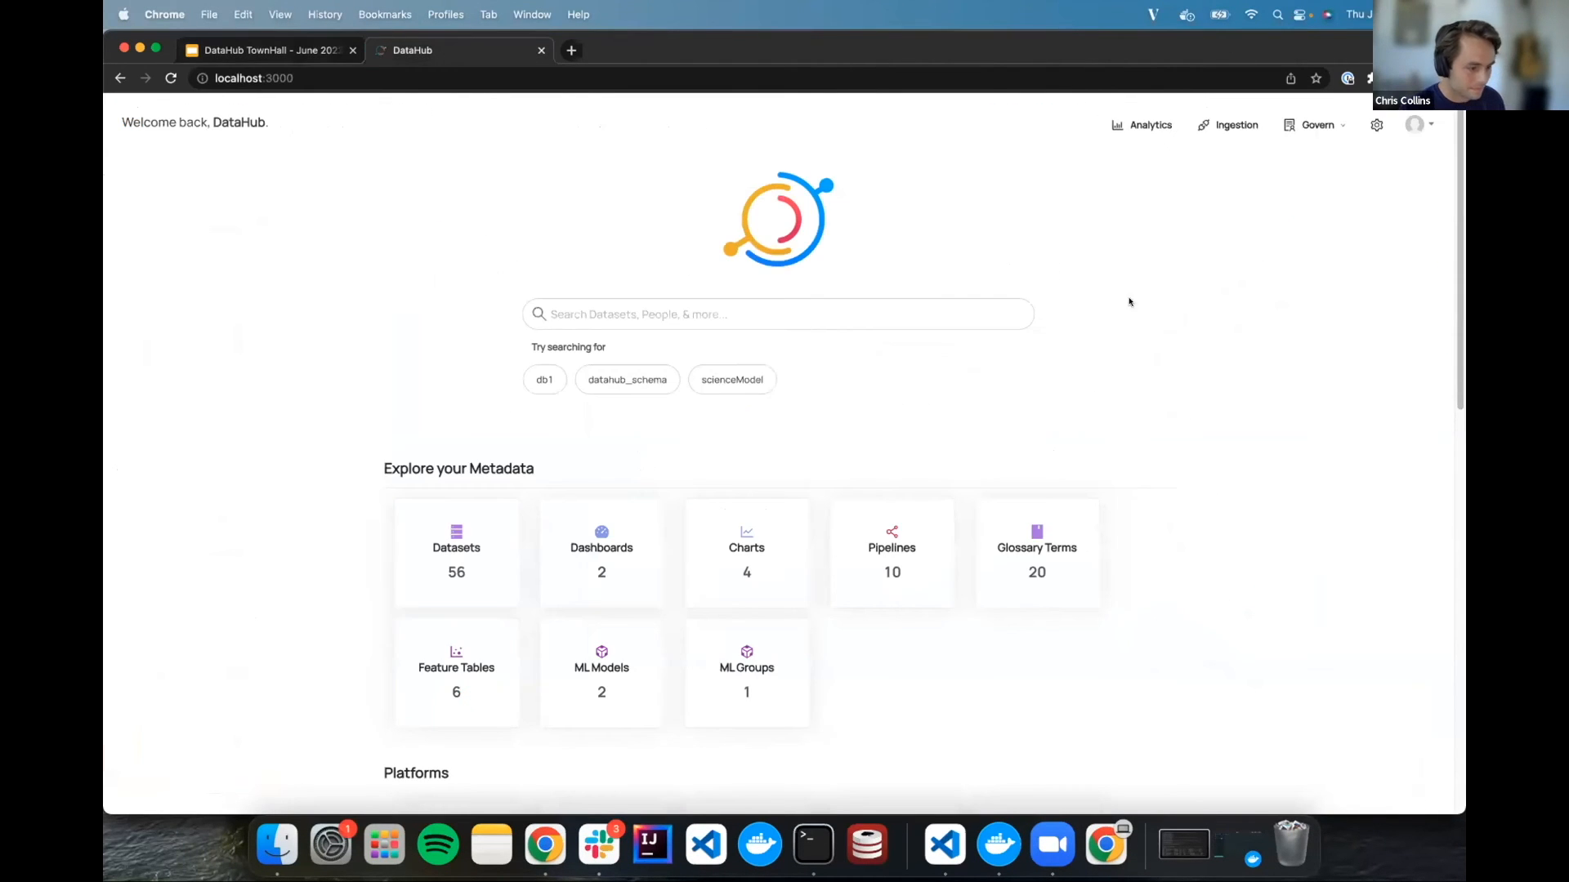
mouse_move(1257, 288)
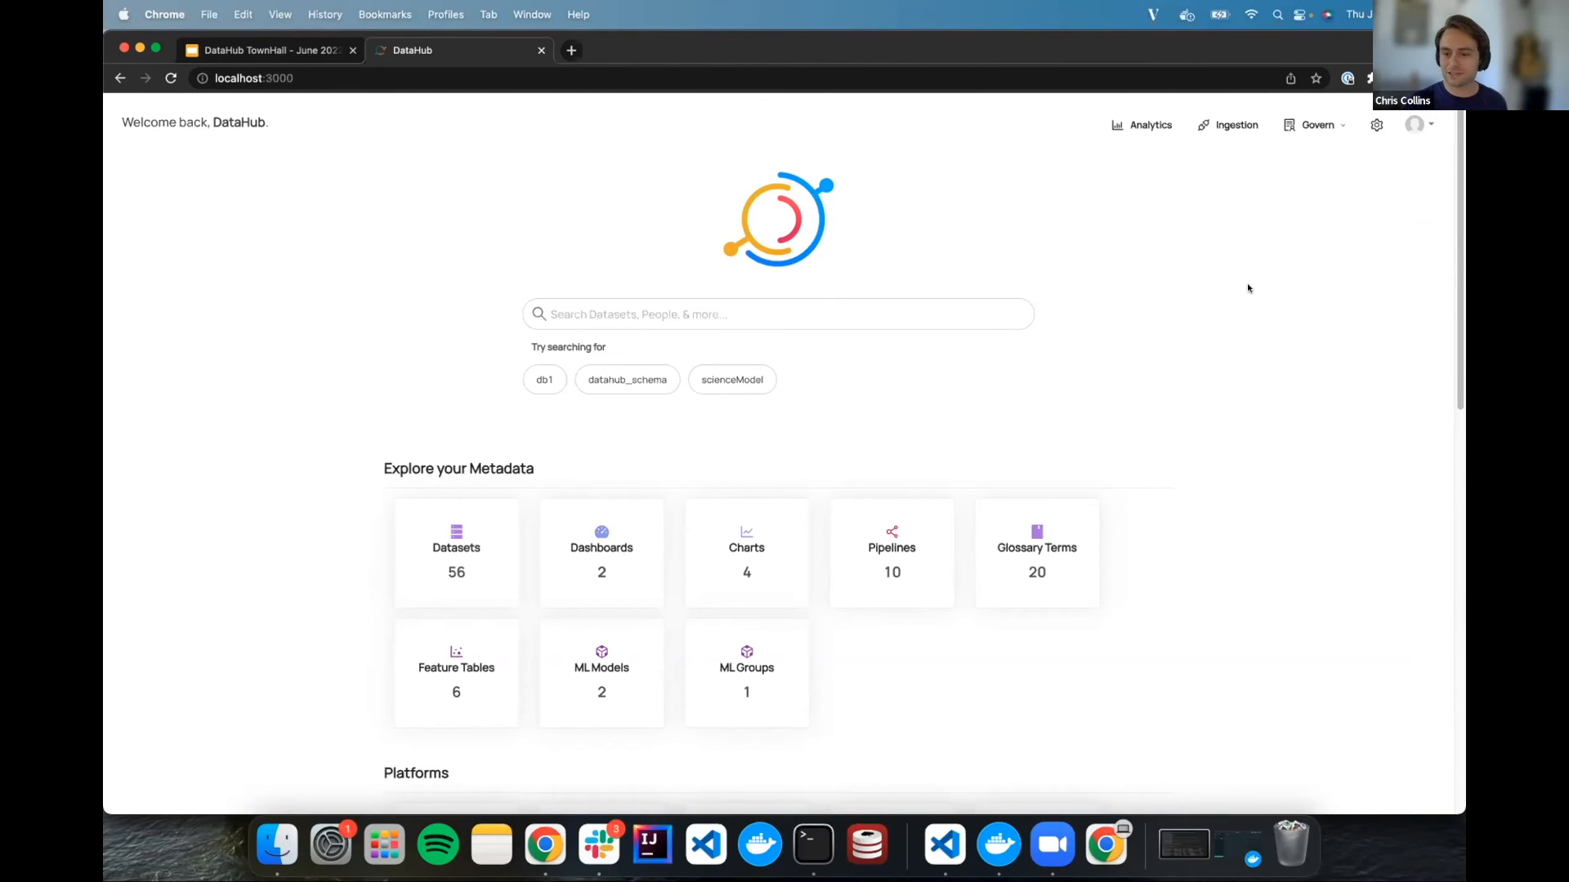
mouse_move(1222, 297)
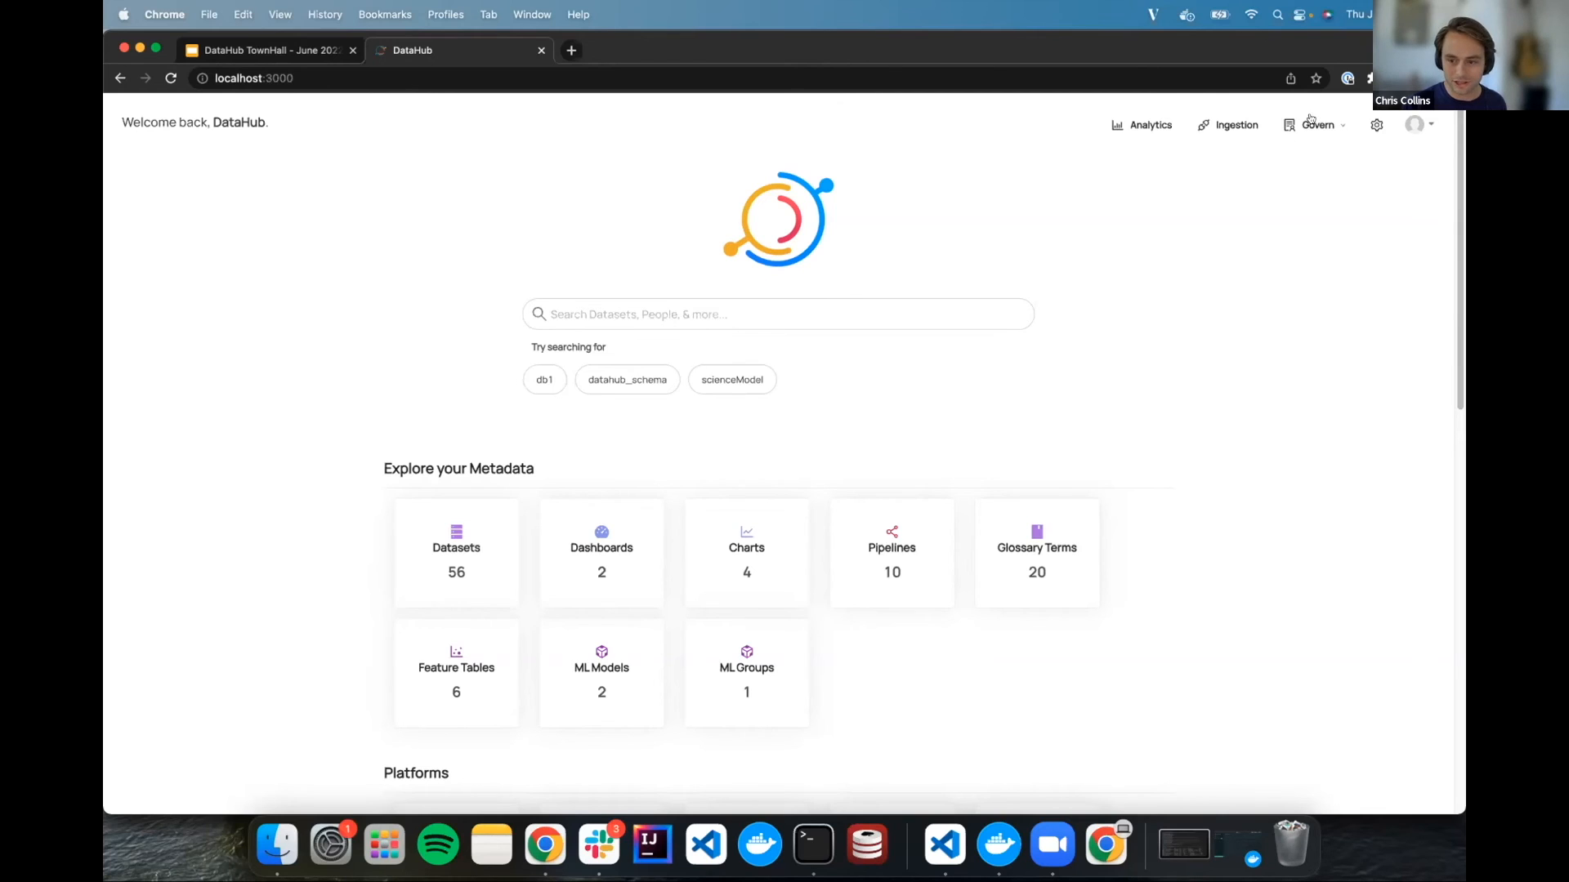
Step: Open the business glossary and the Personal Information term group
left_click(1317, 124)
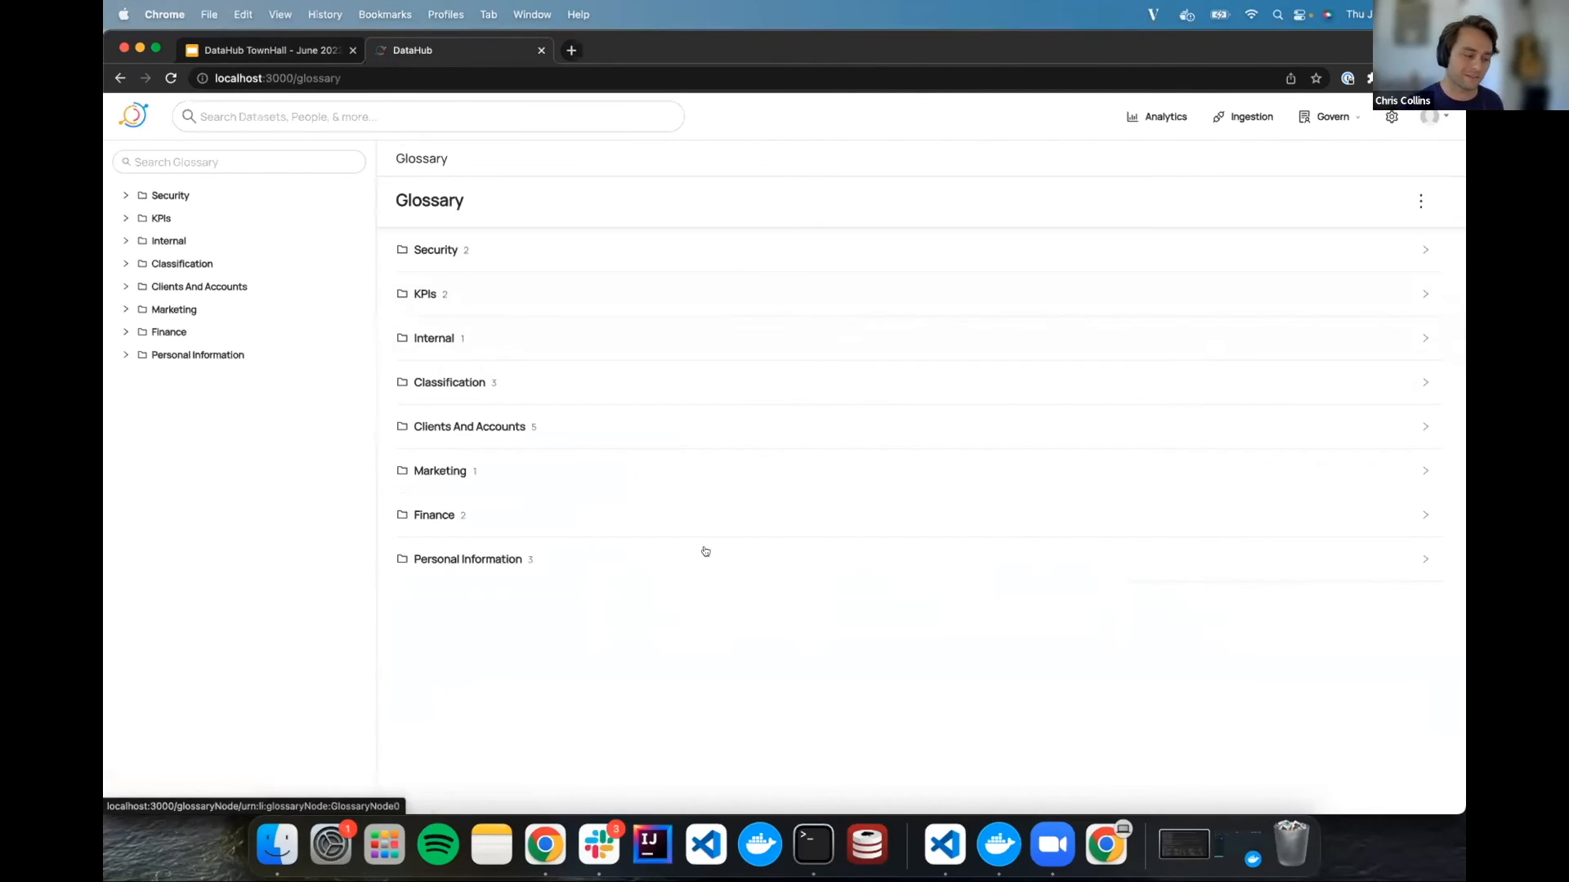
left_click(467, 559)
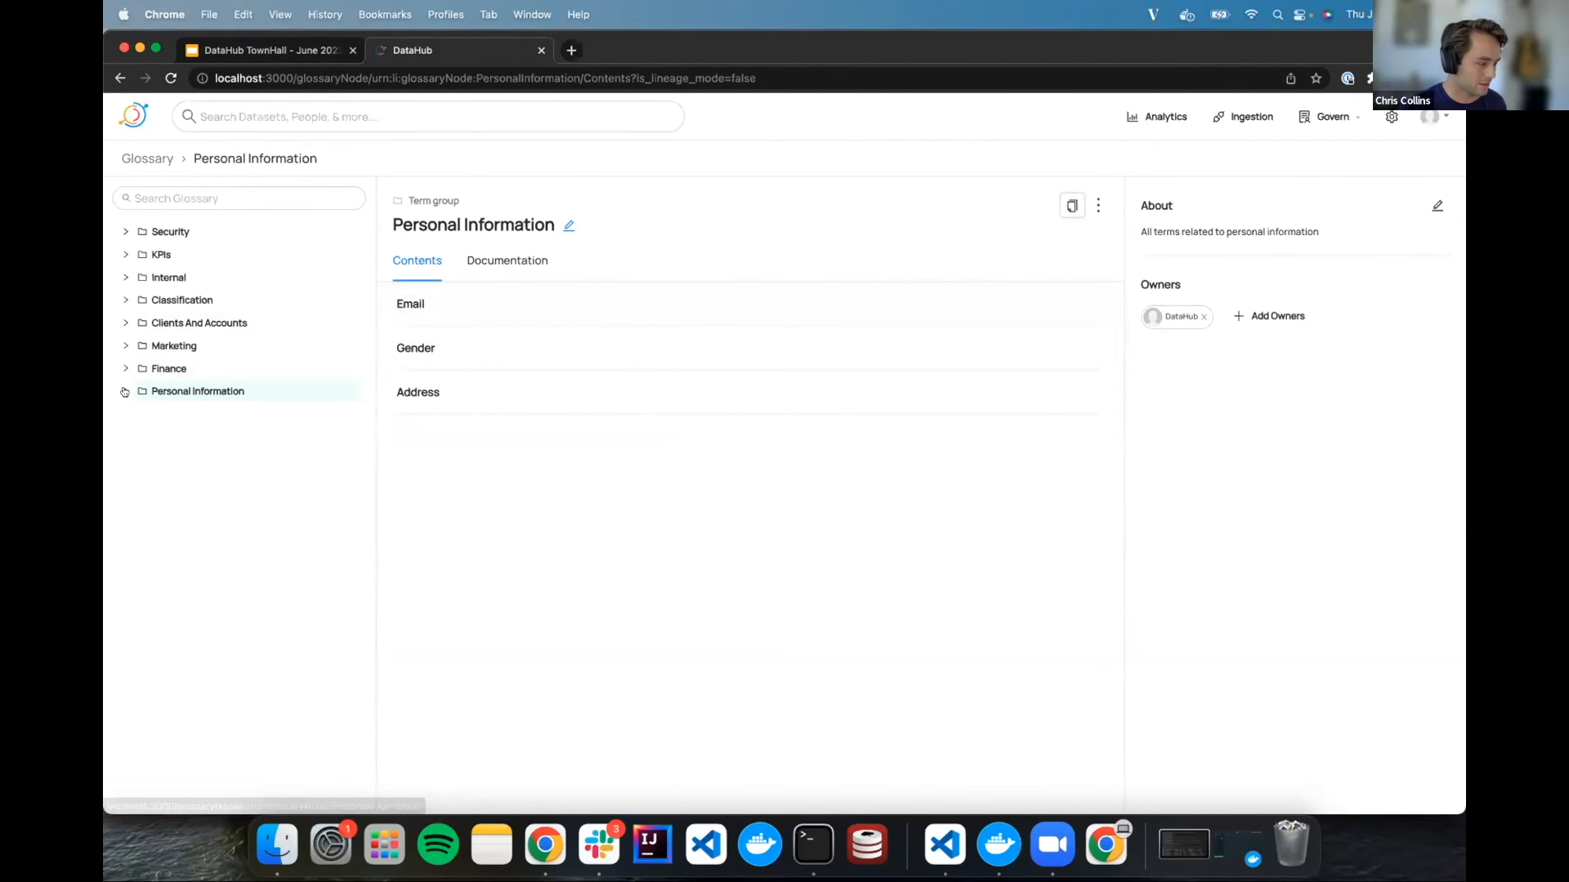
Step: Open the Address term under Personal Information and view its Related Entities
left_click(124, 391)
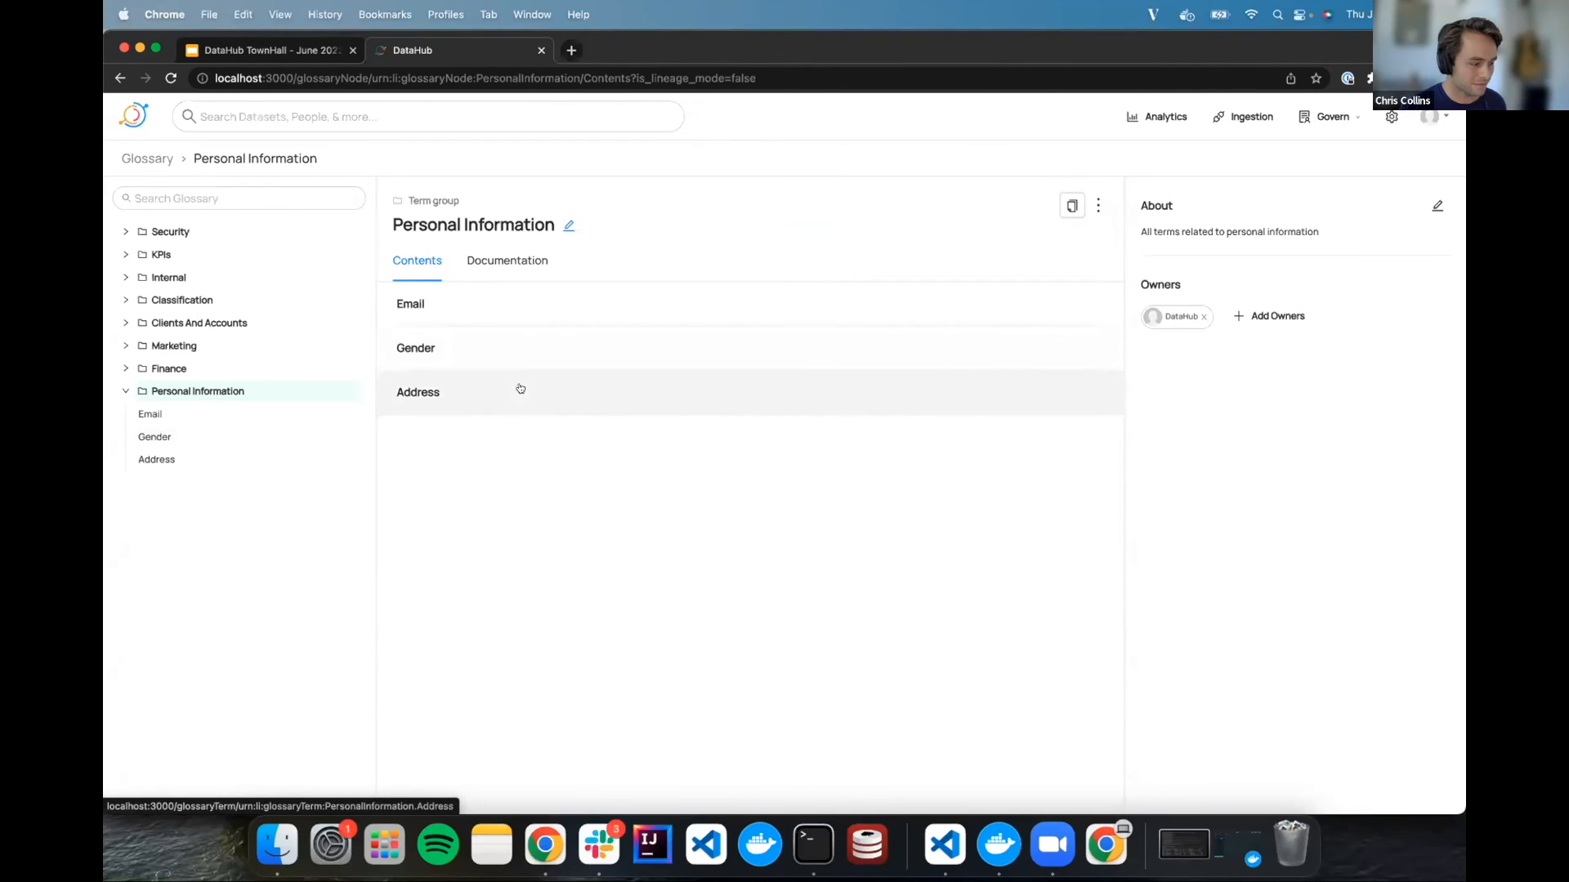
left_click(417, 391)
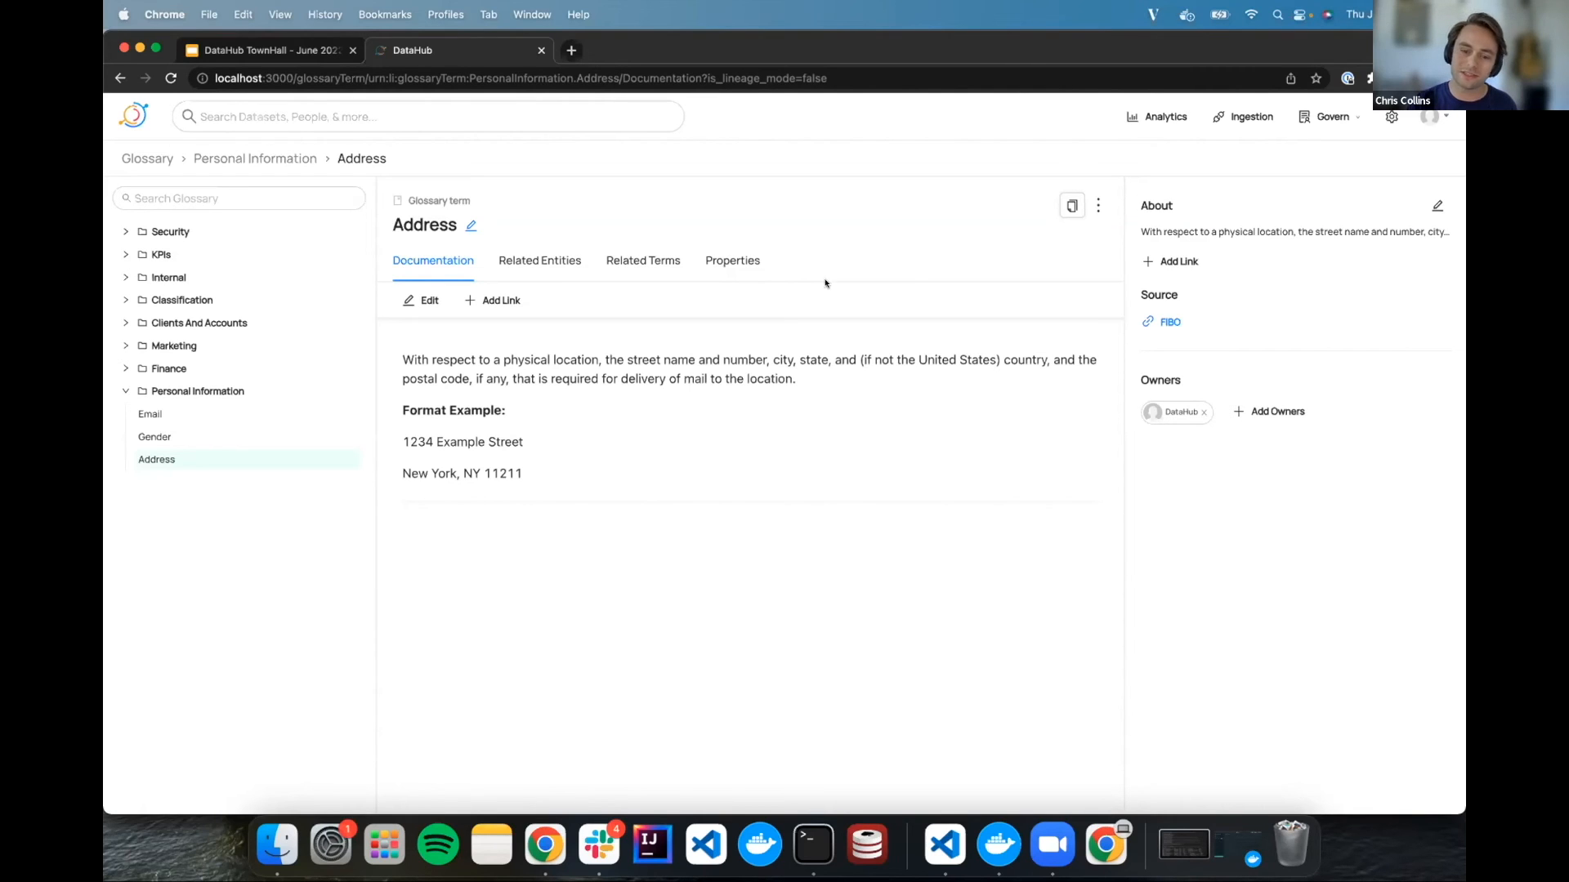
mouse_move(1179, 302)
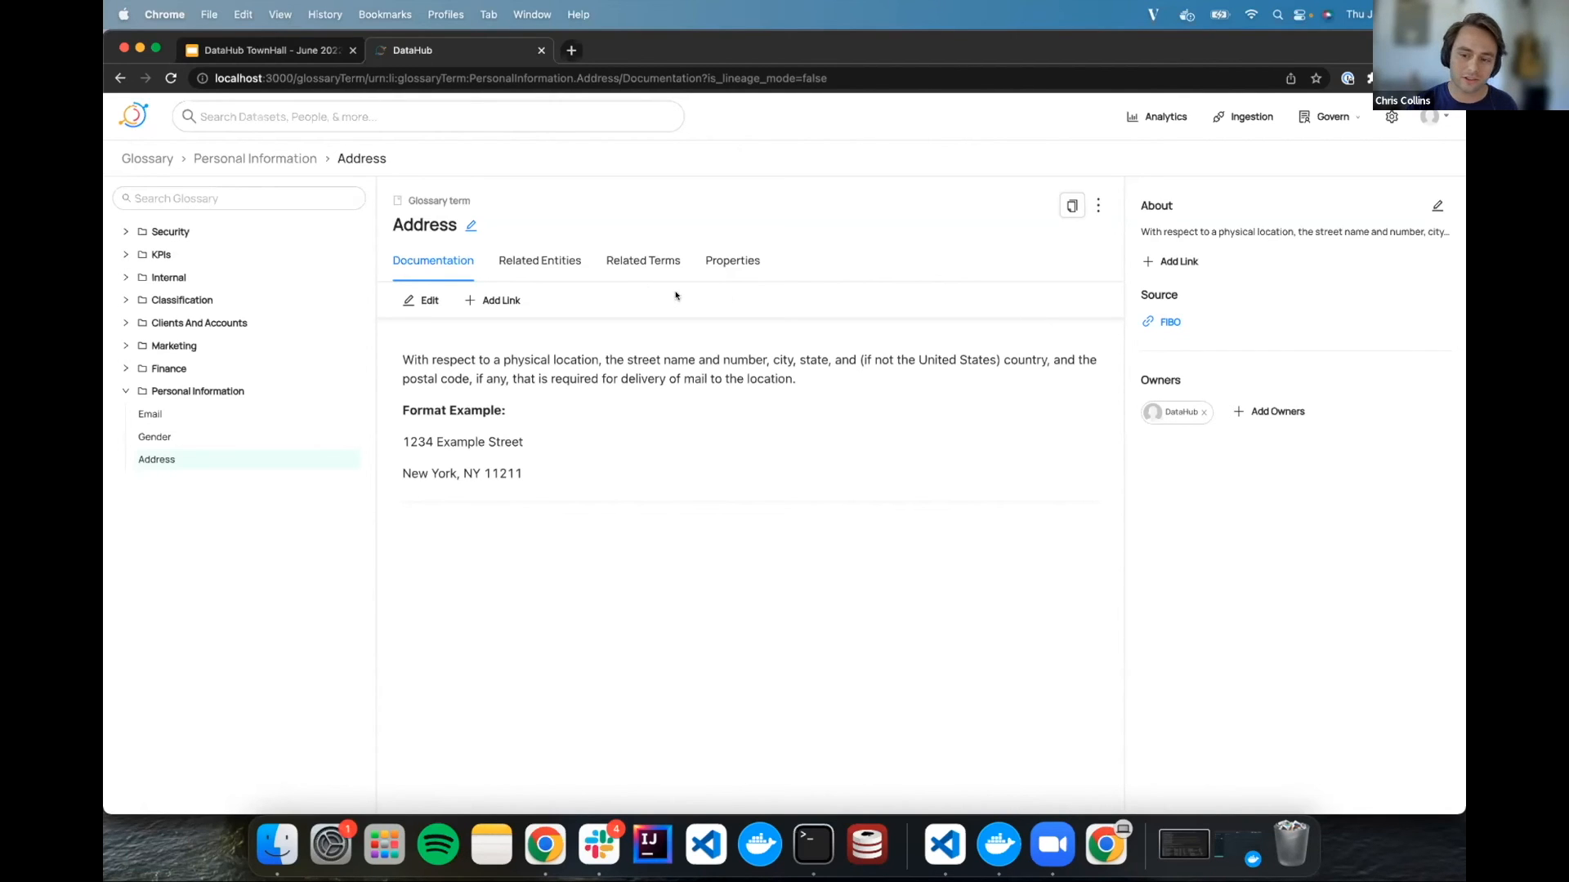
left_click(539, 260)
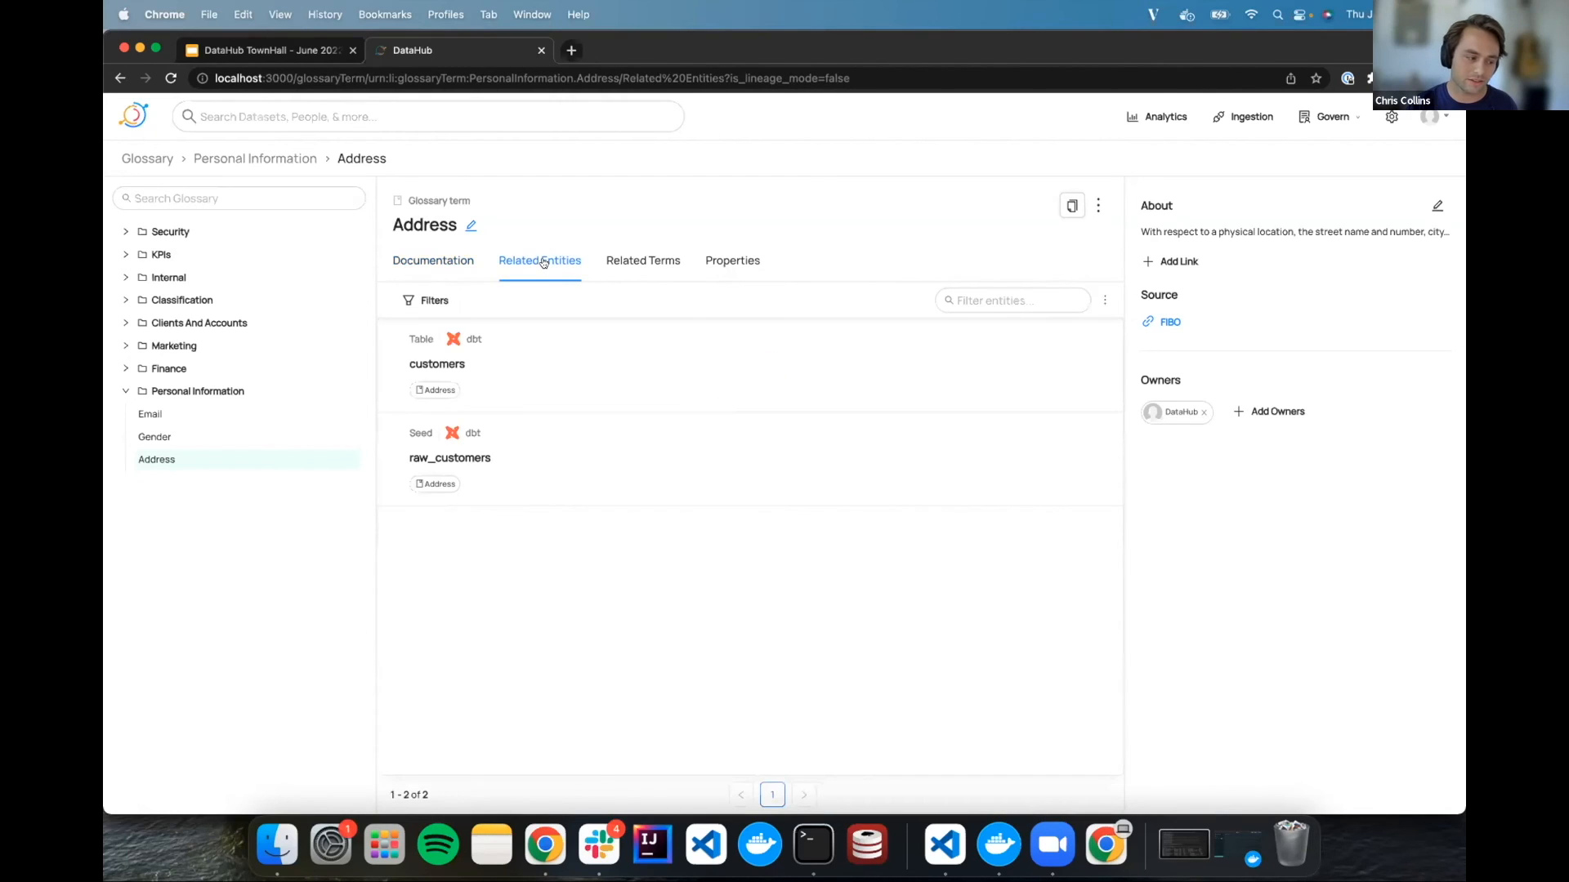
mouse_move(437, 365)
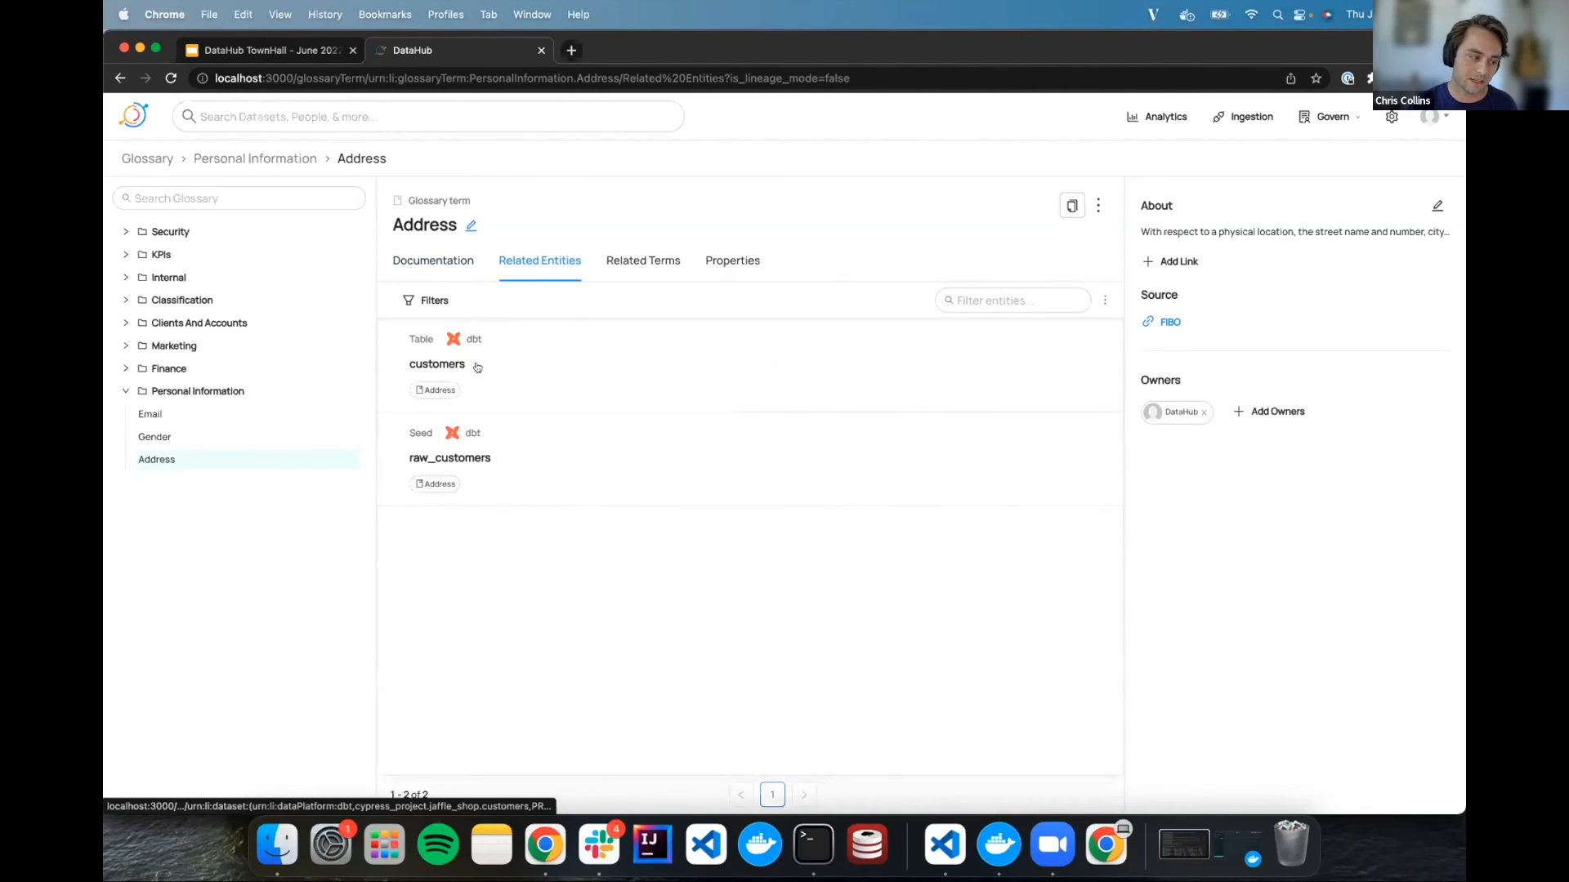
mouse_move(464, 481)
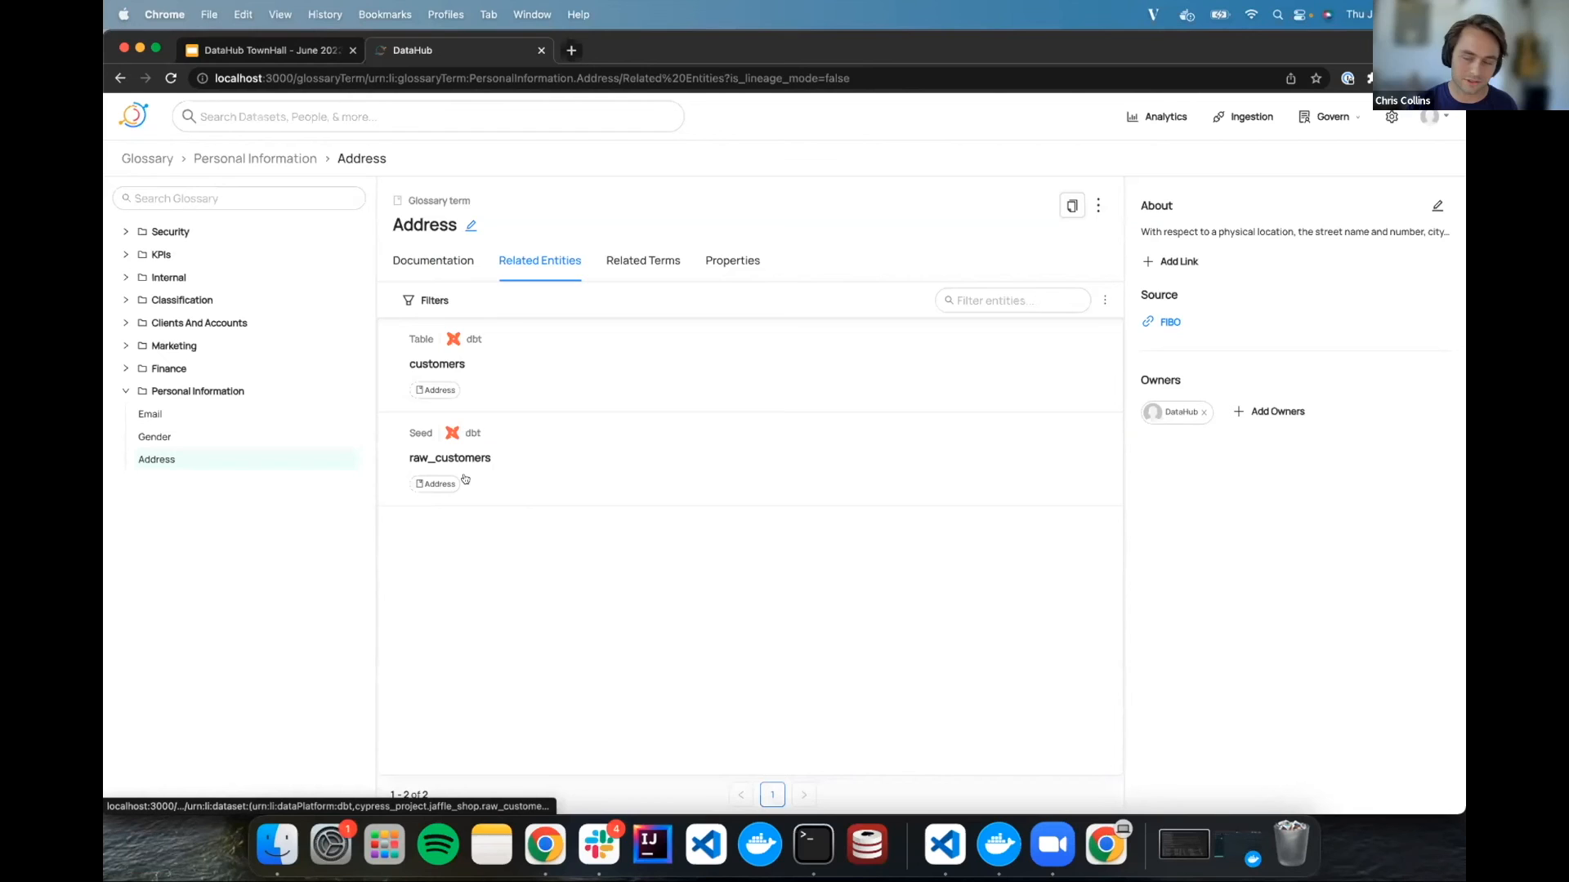
mouse_move(480, 432)
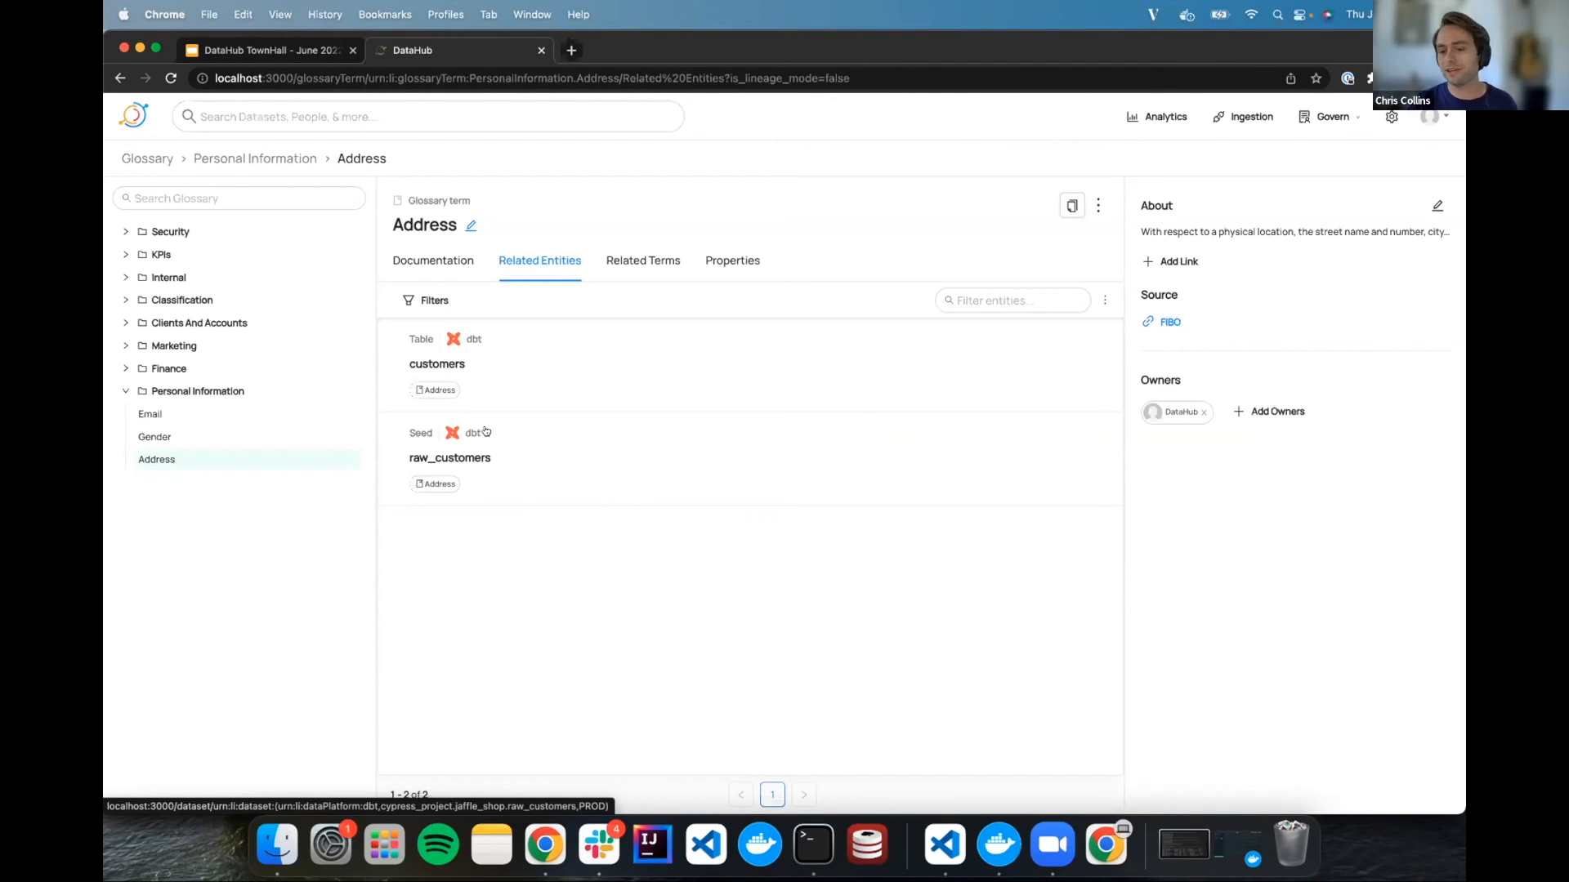
mouse_move(484, 431)
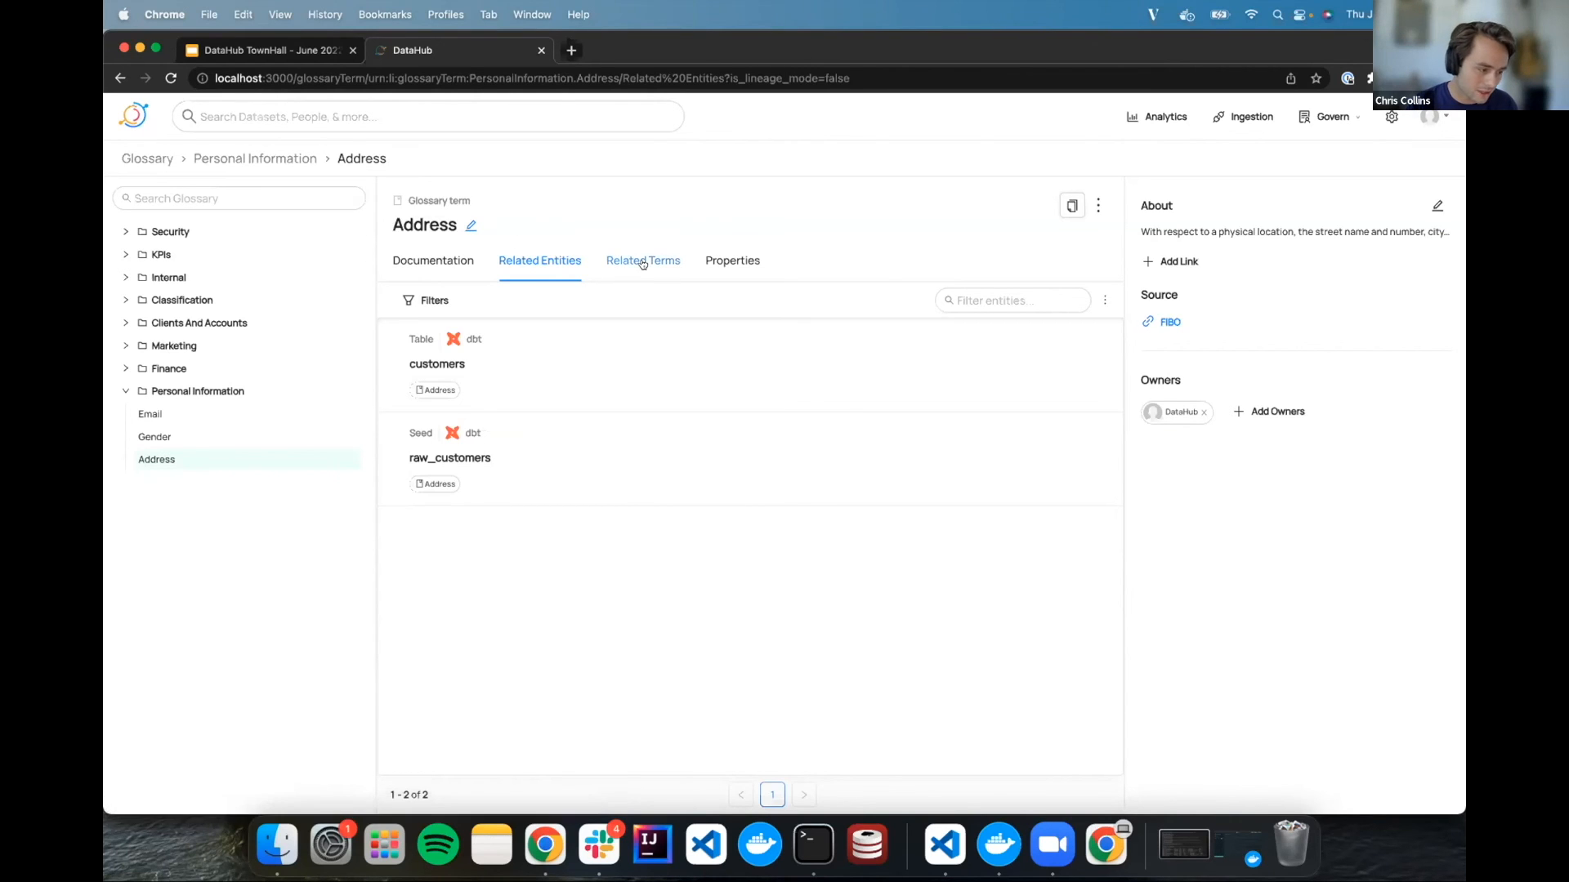
Step: View the Address term's empty Inherits list and start adding a related term
left_click(644, 260)
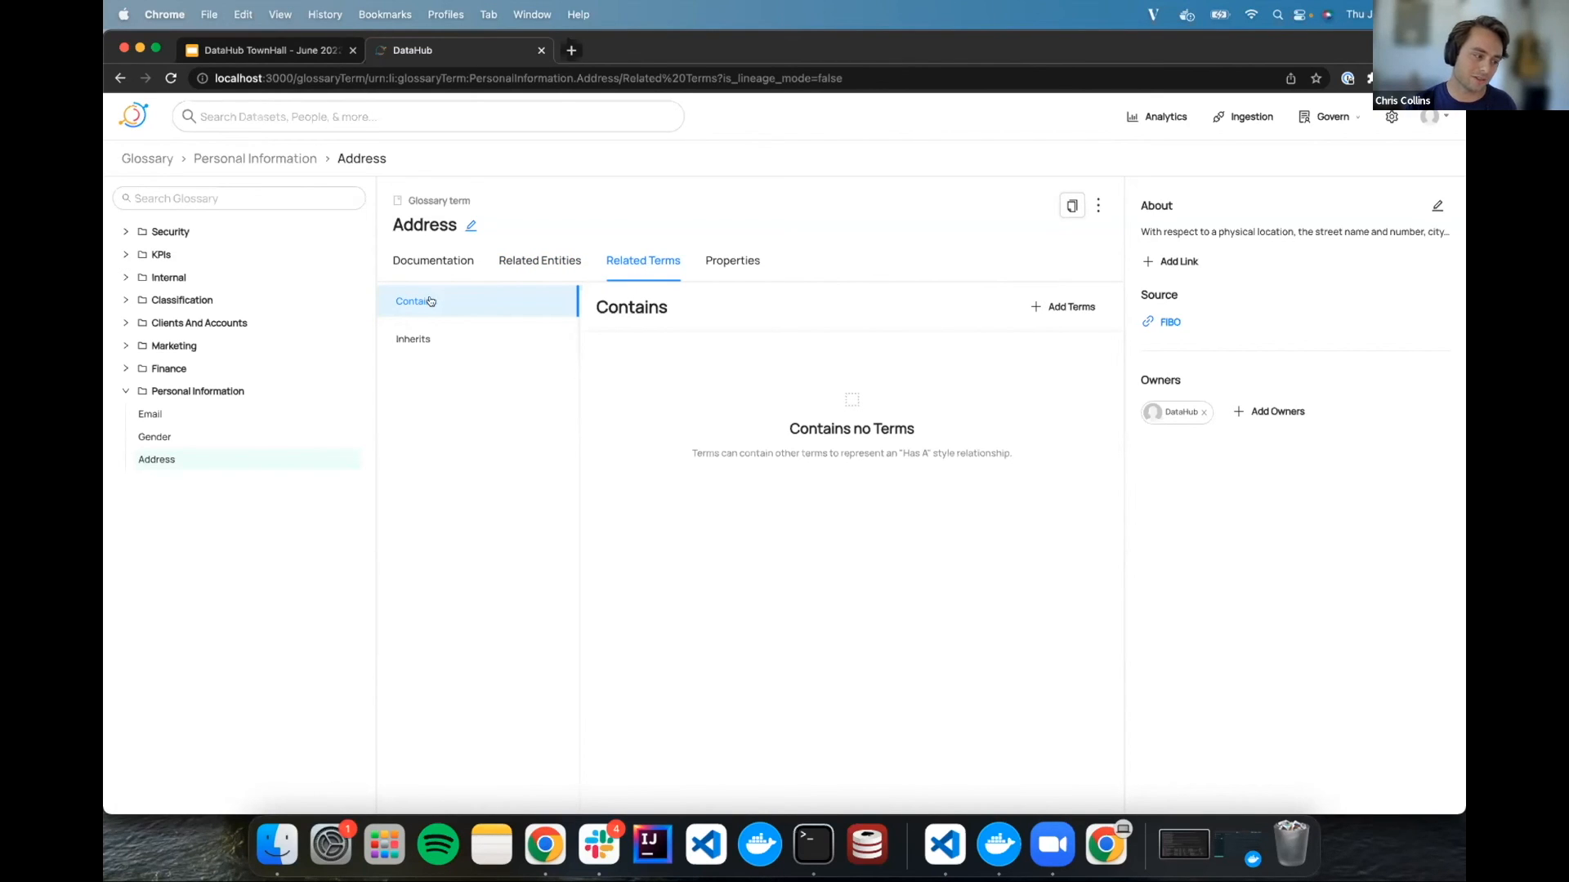
left_click(412, 338)
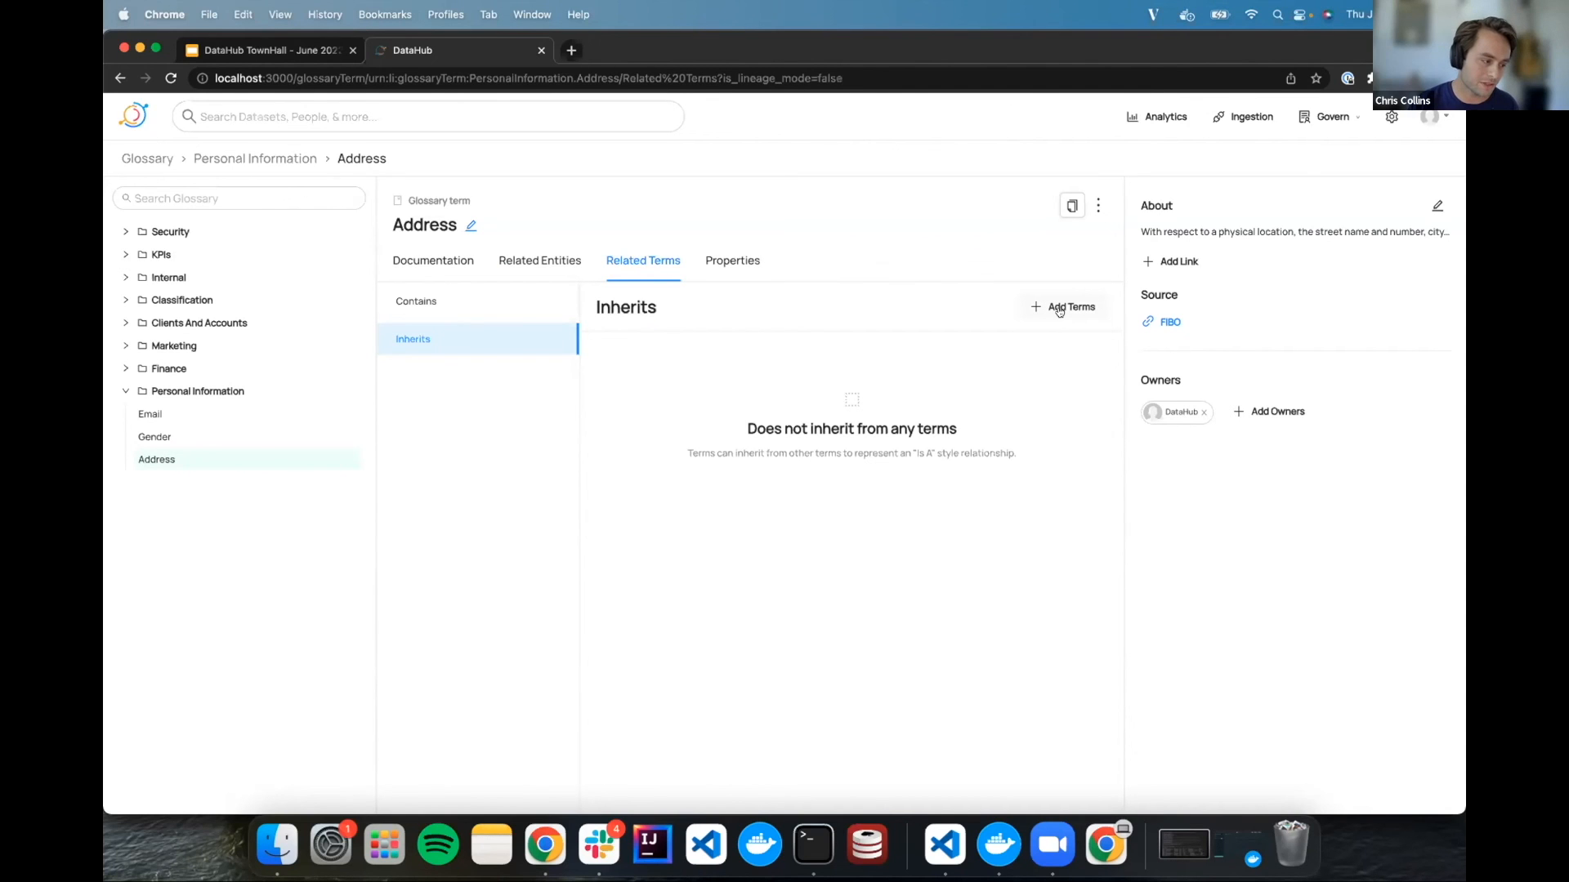
left_click(1070, 307)
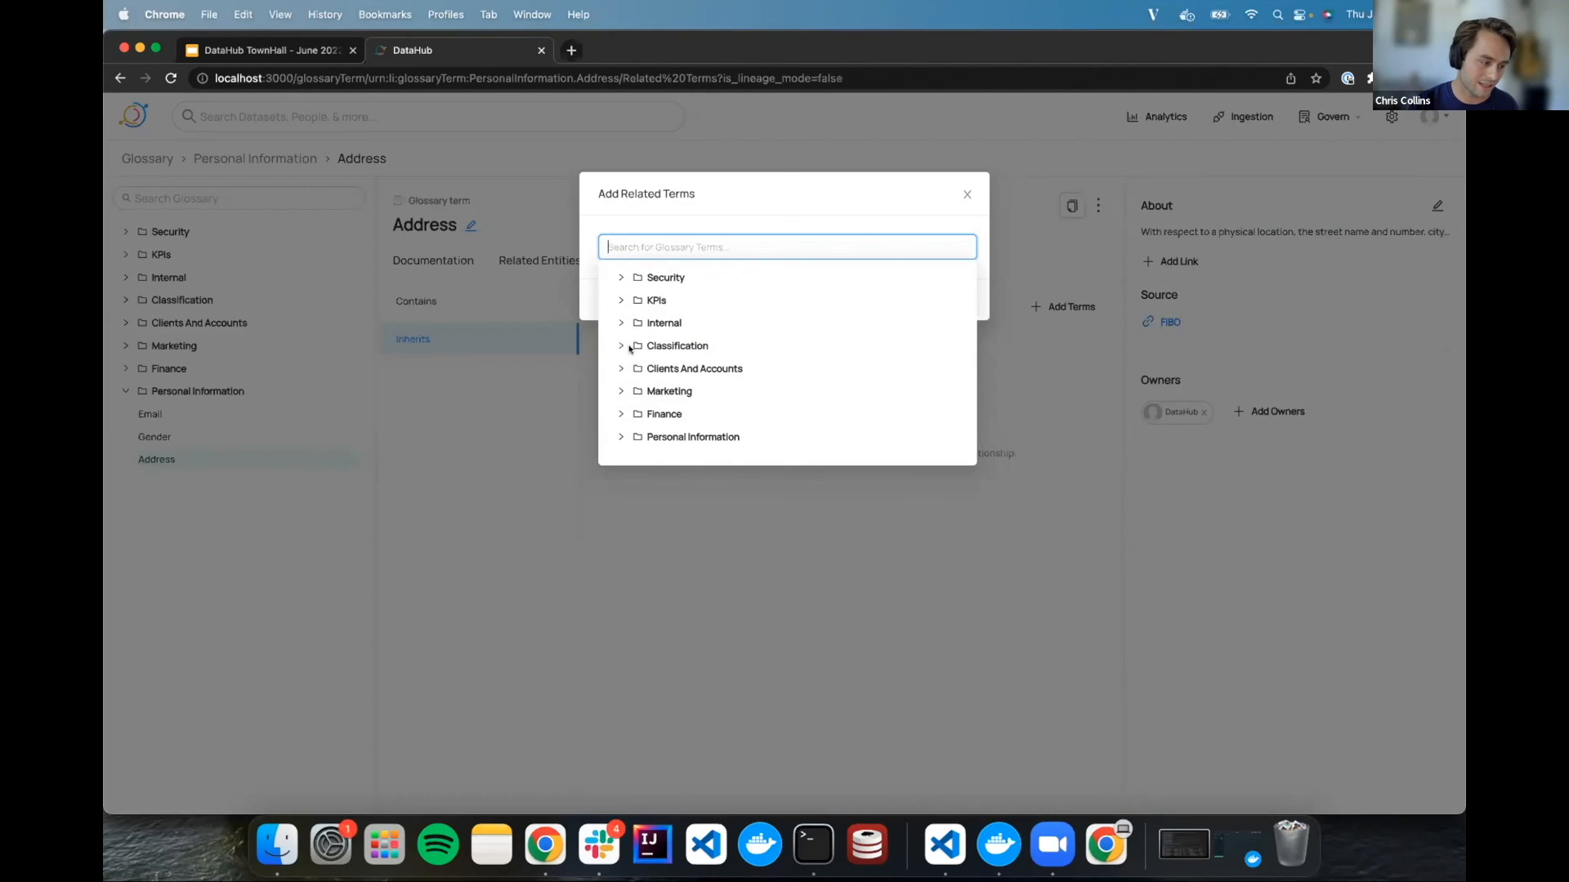
Step: Choose Sensitive from the Classification group as the term Address inherits
left_click(621, 345)
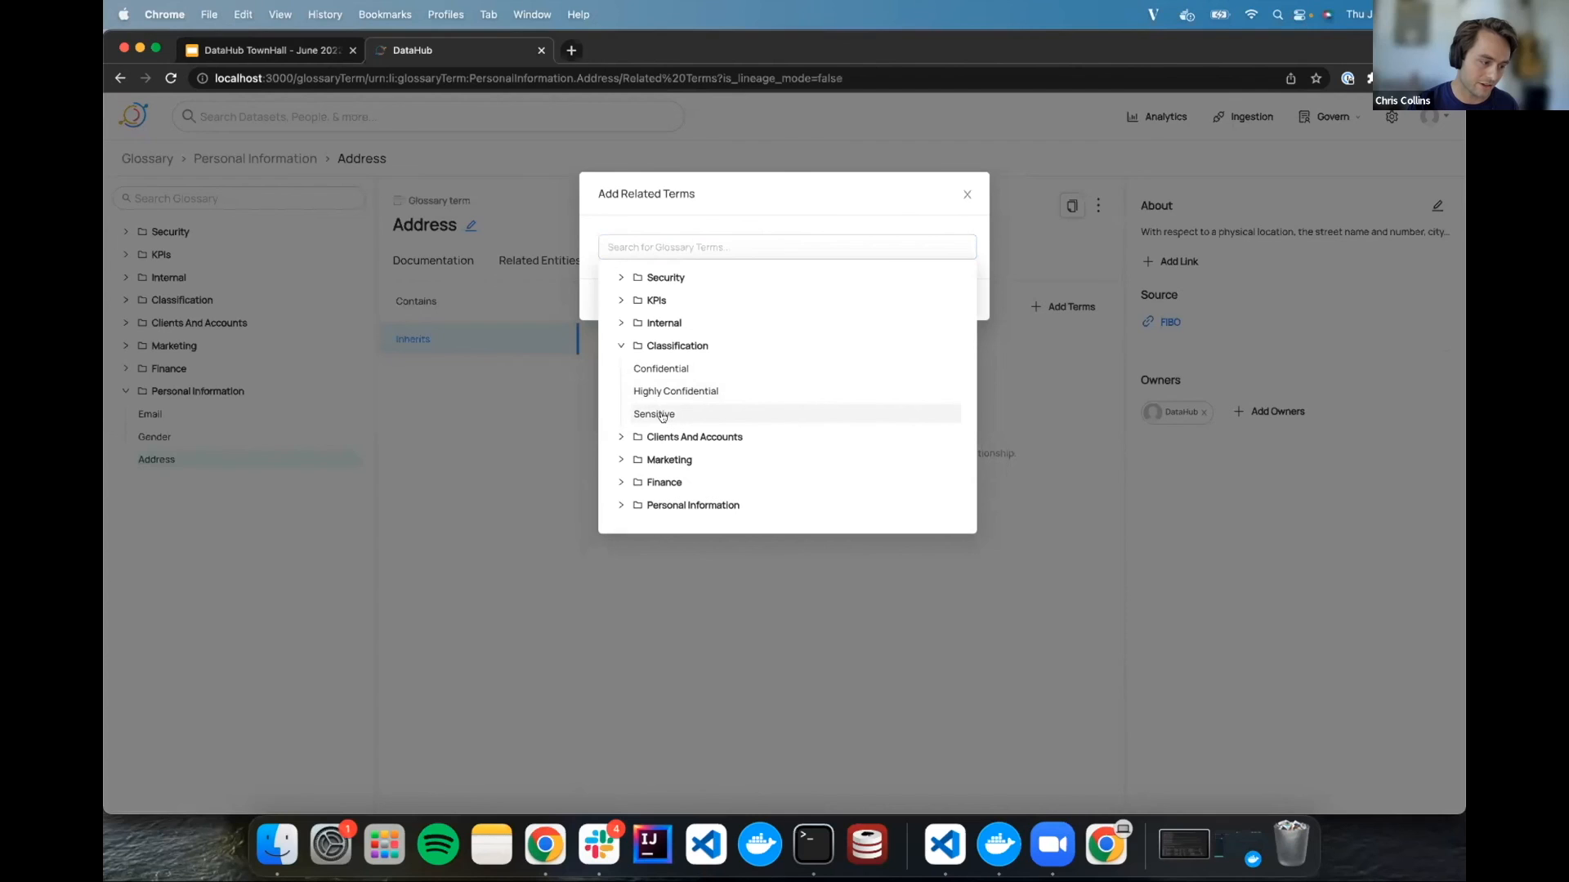
left_click(653, 413)
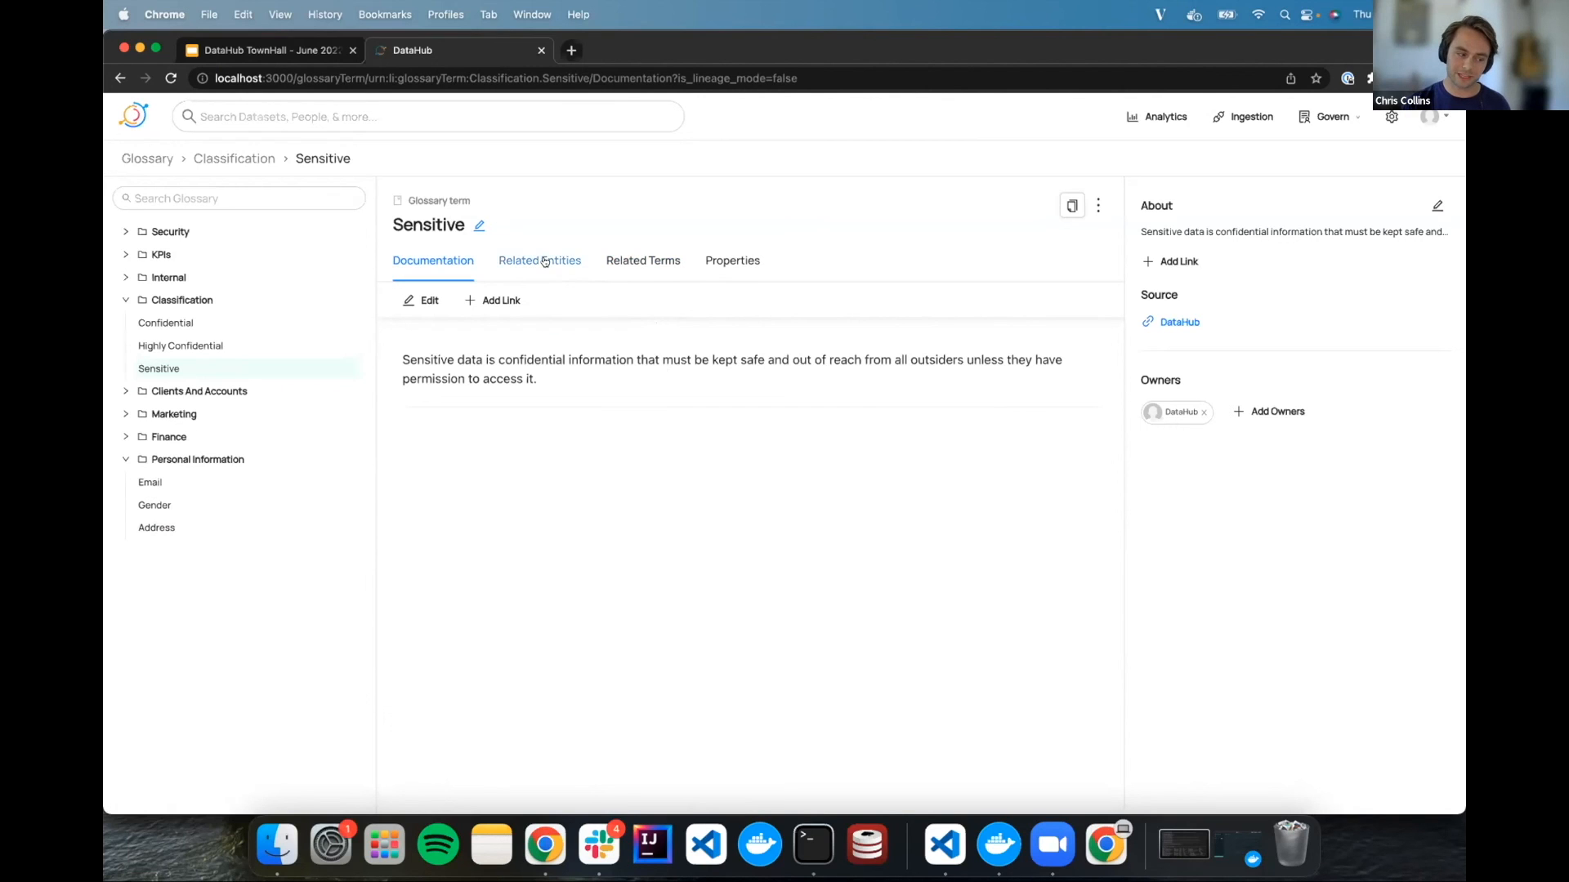
Step: View the Sensitive term's four related entities, including customers, raw_customers and the Users pipeline
left_click(539, 260)
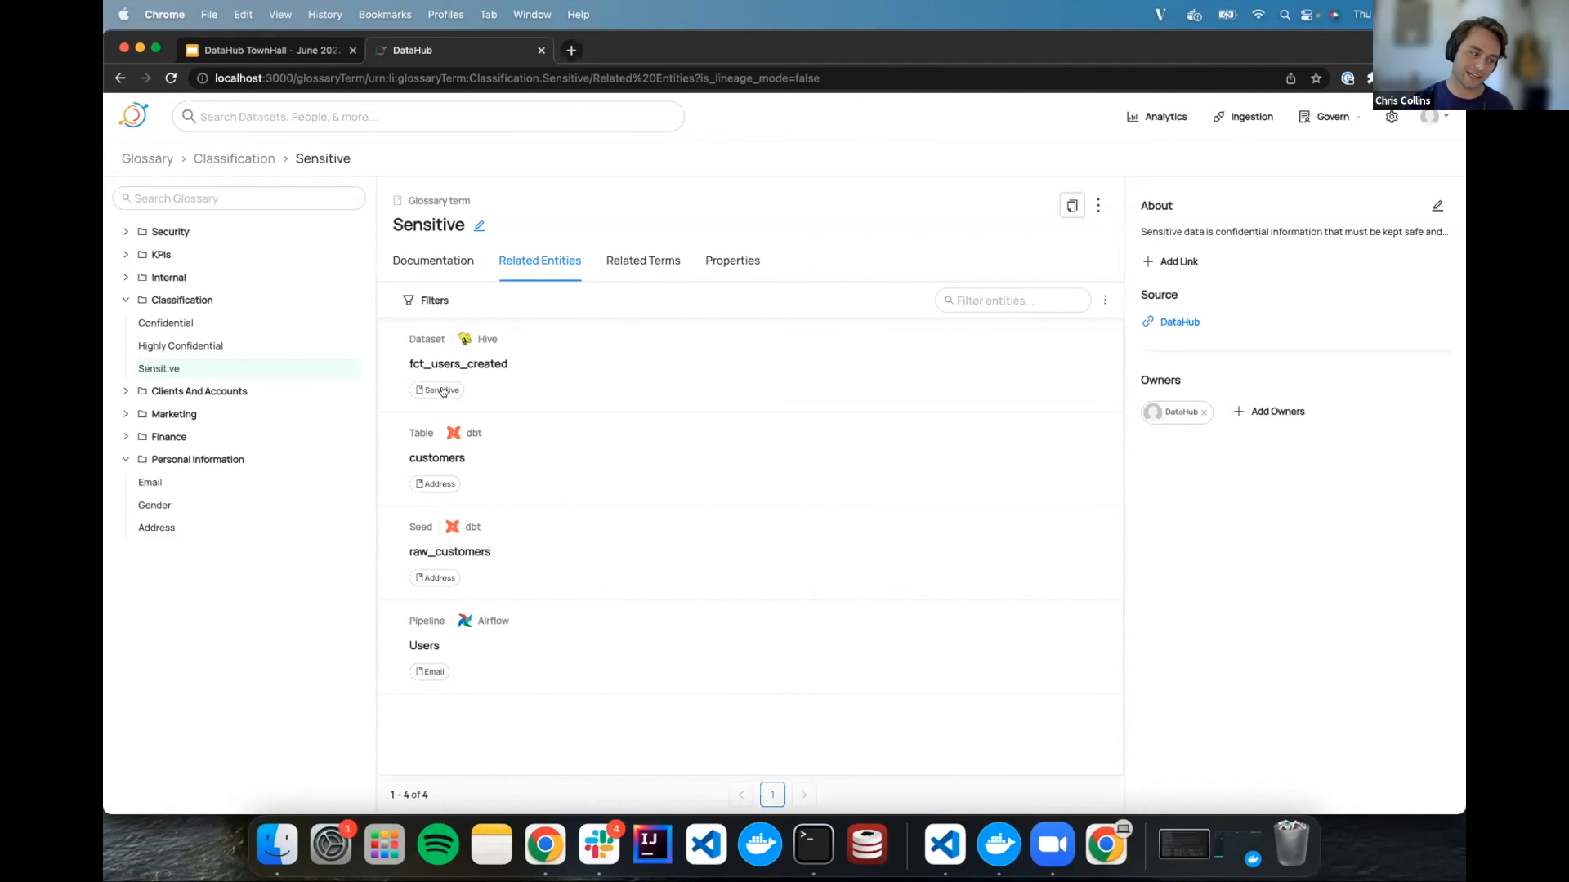
mouse_move(439, 389)
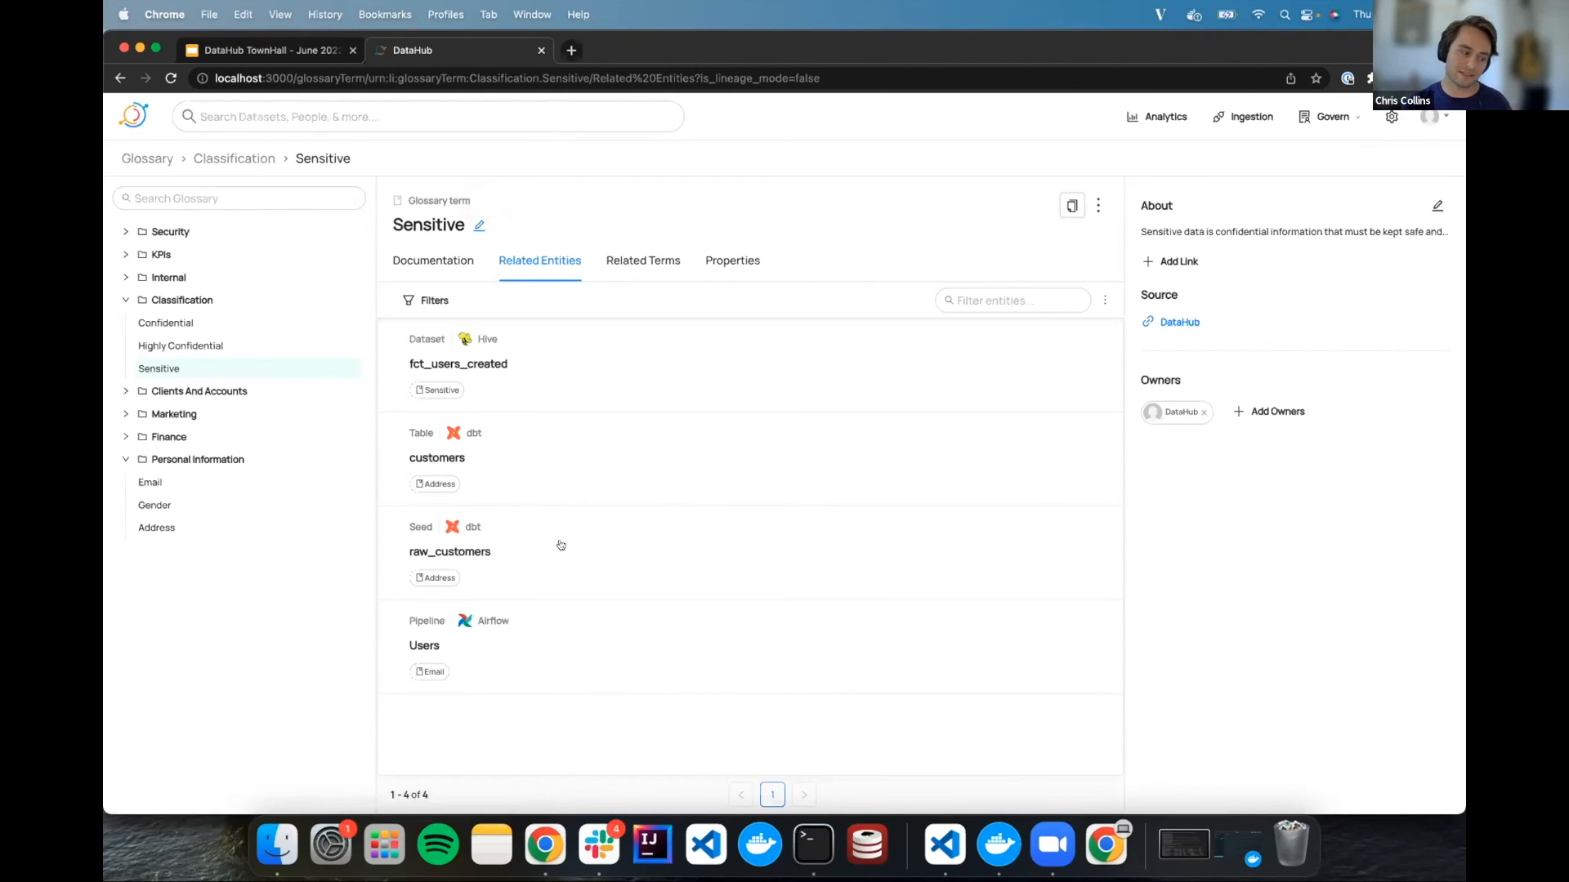
mouse_move(440, 483)
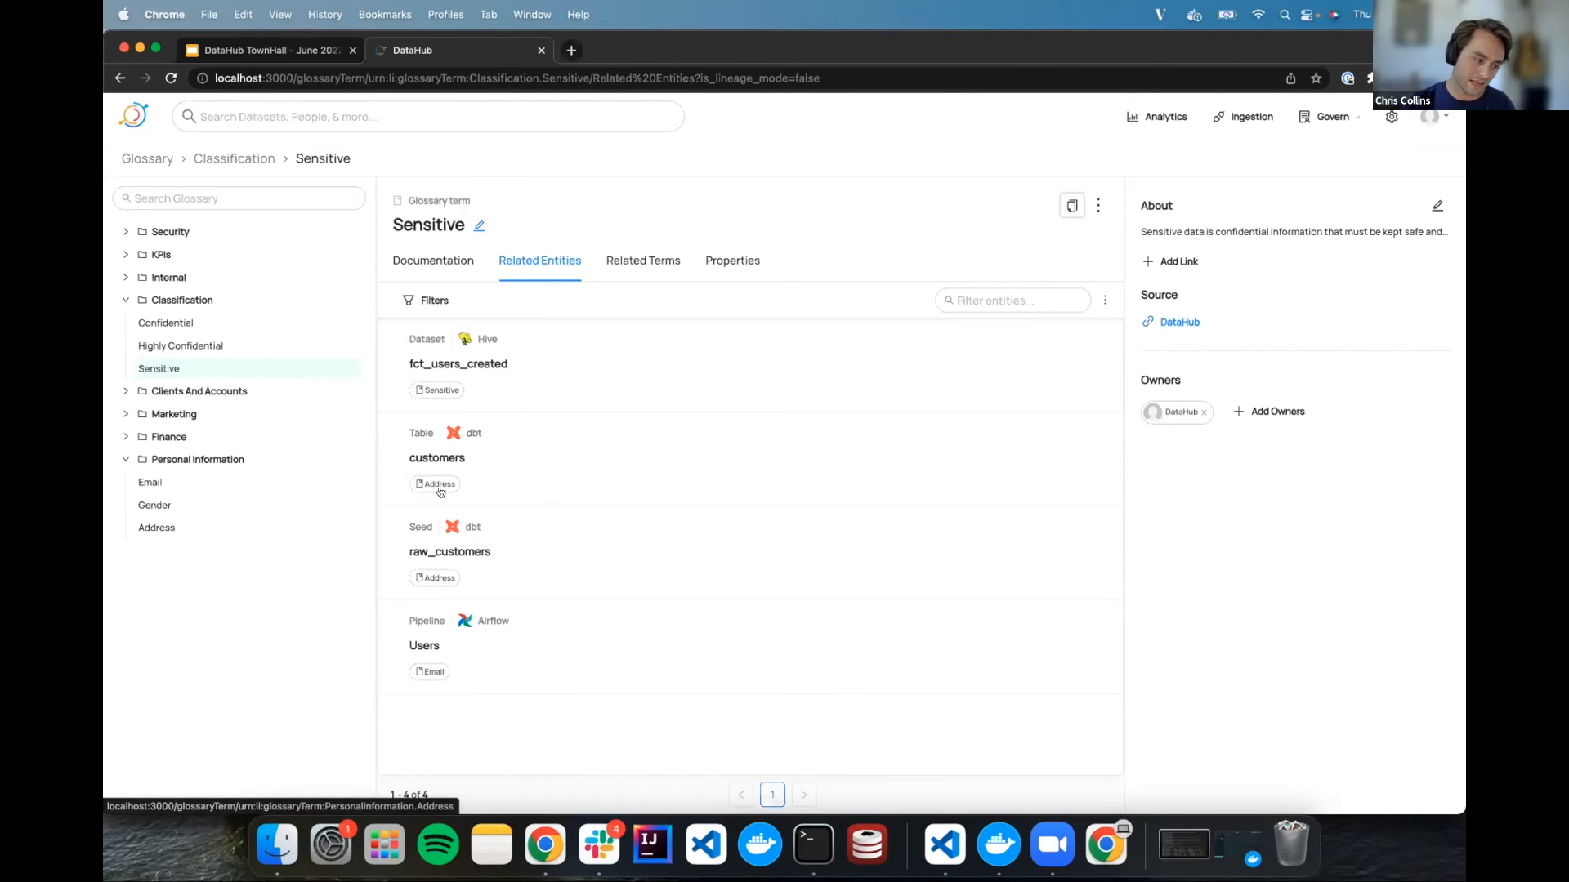
mouse_move(475, 528)
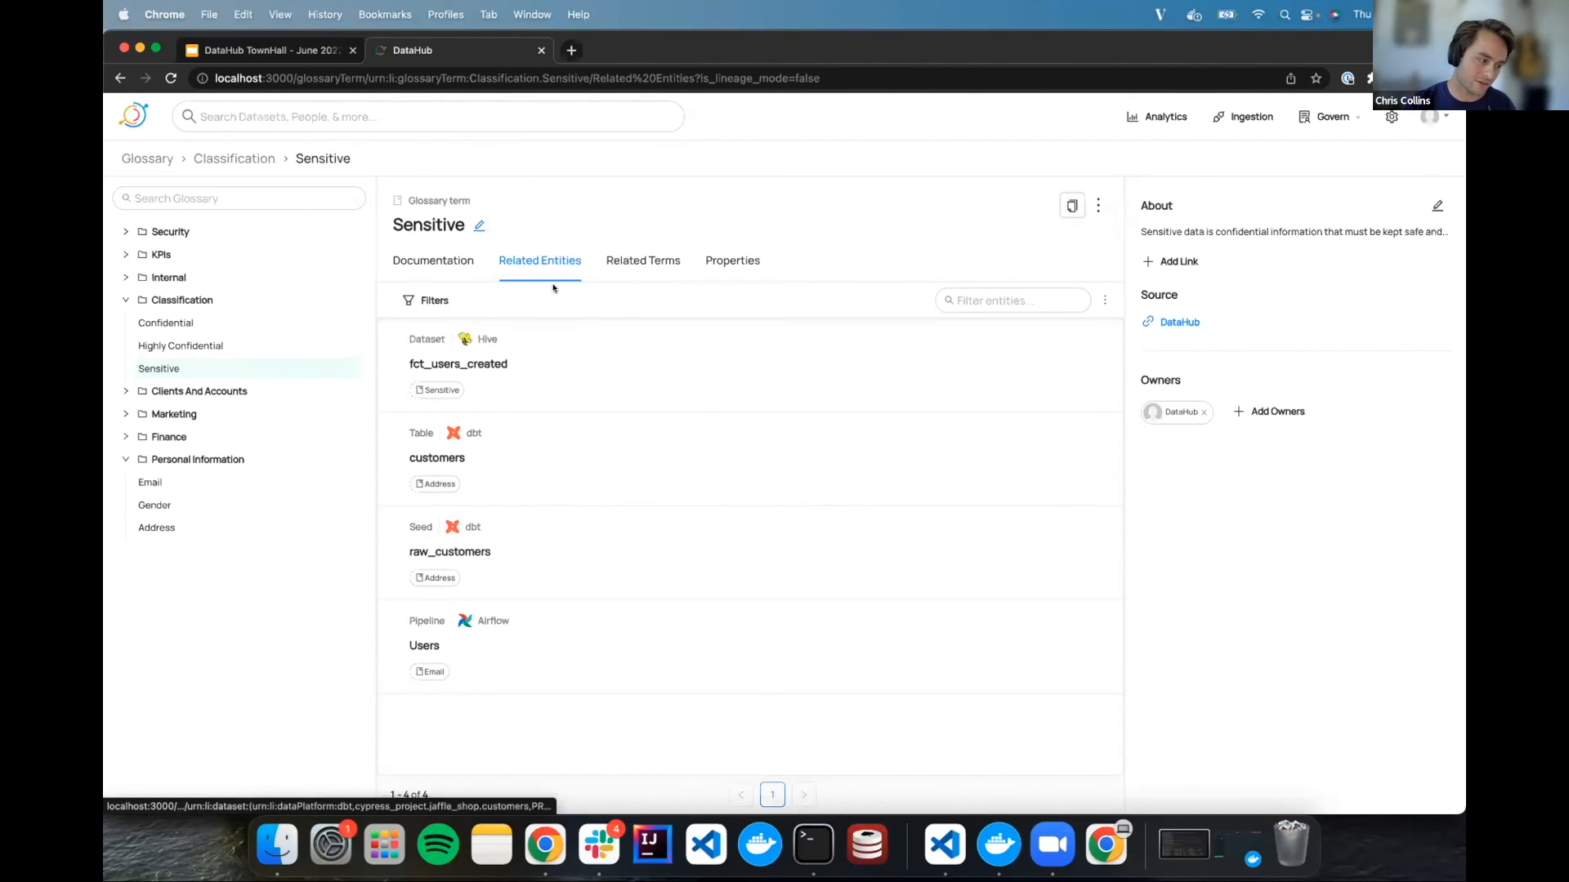
mouse_move(414, 665)
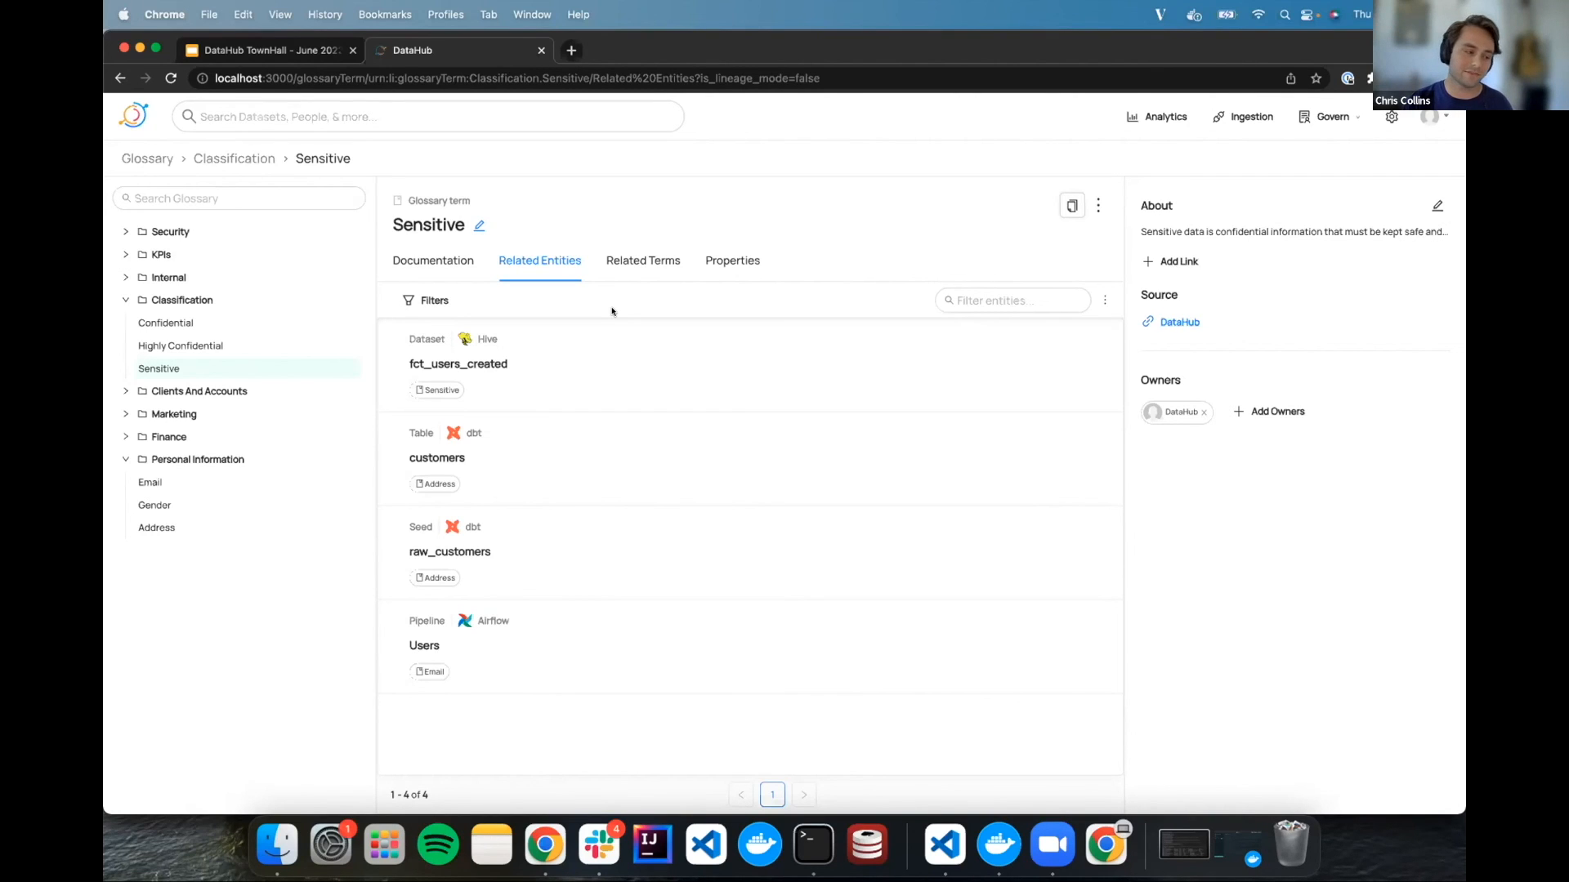
mouse_move(613, 313)
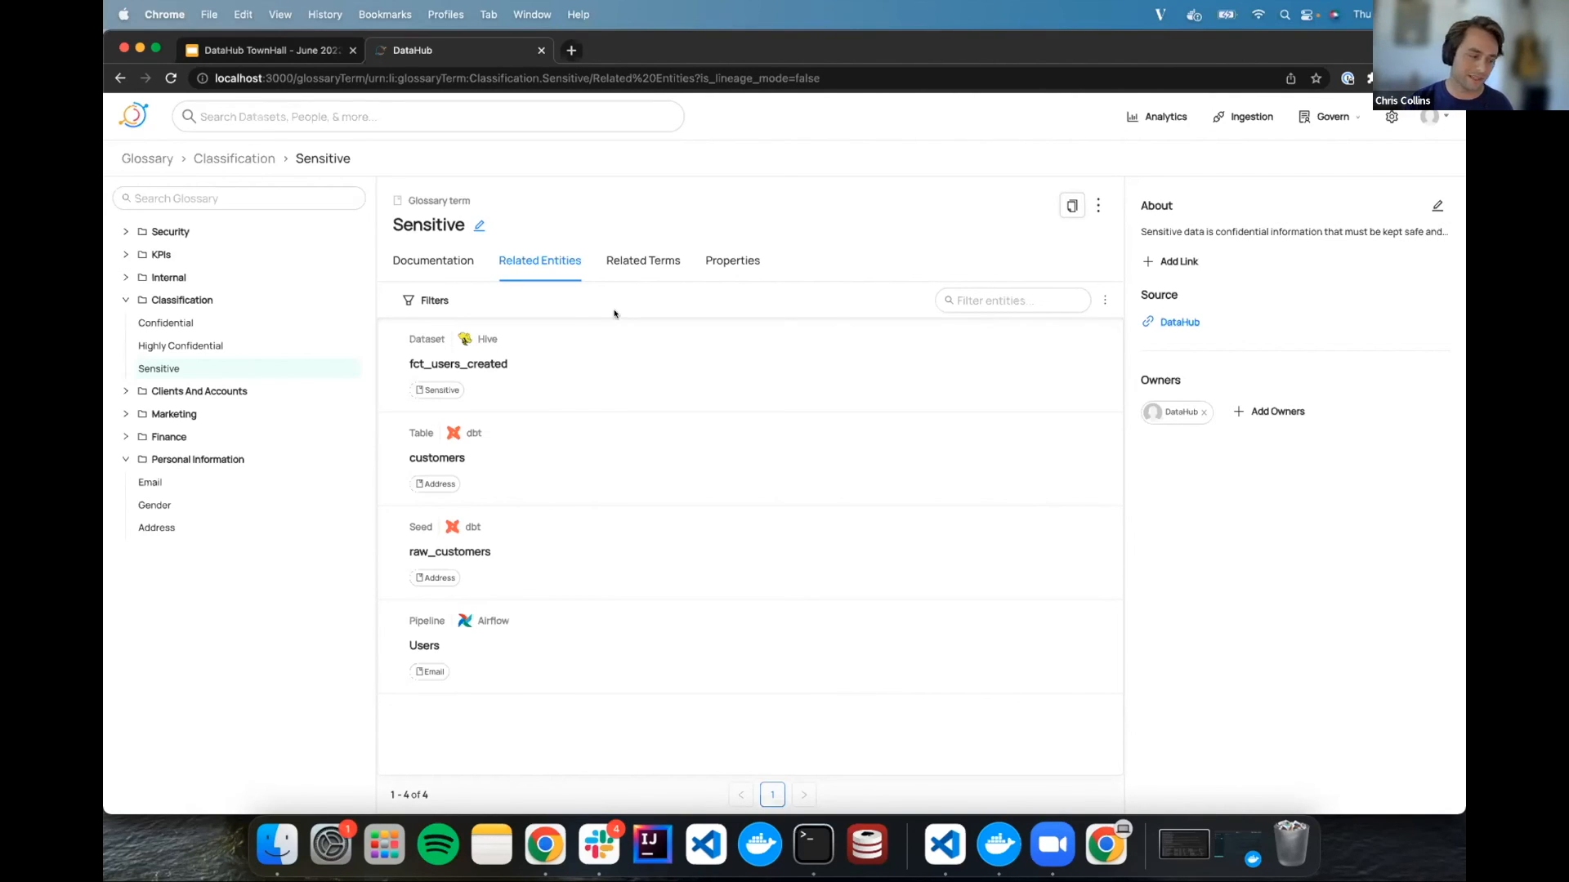